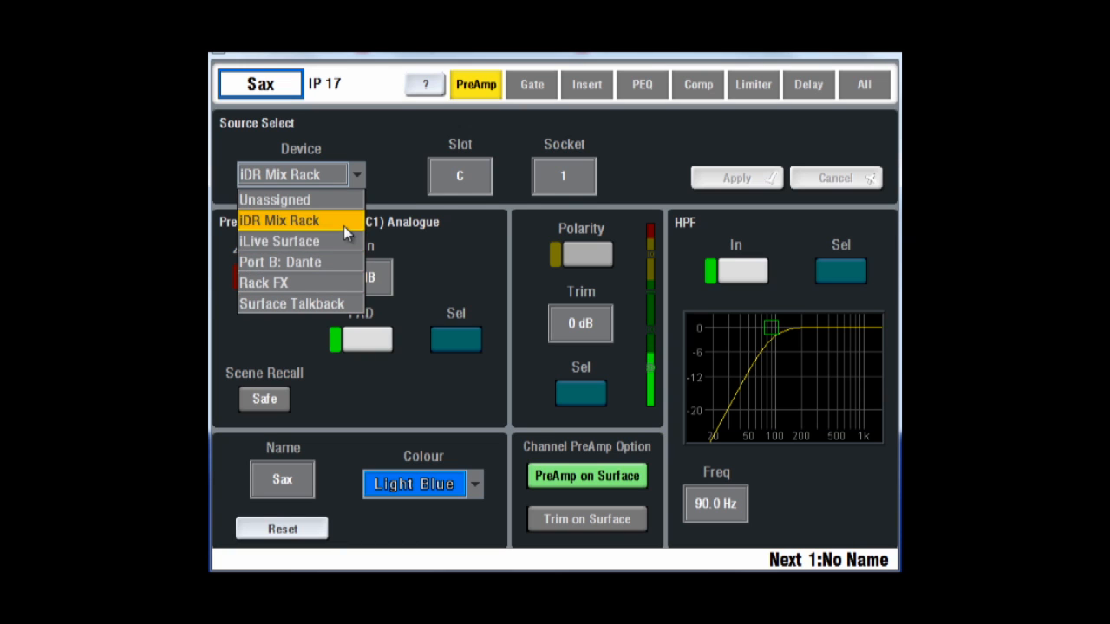
Keep iDR Mix Rack as source, try socket 2 and discard the pending socket change
click(280, 220)
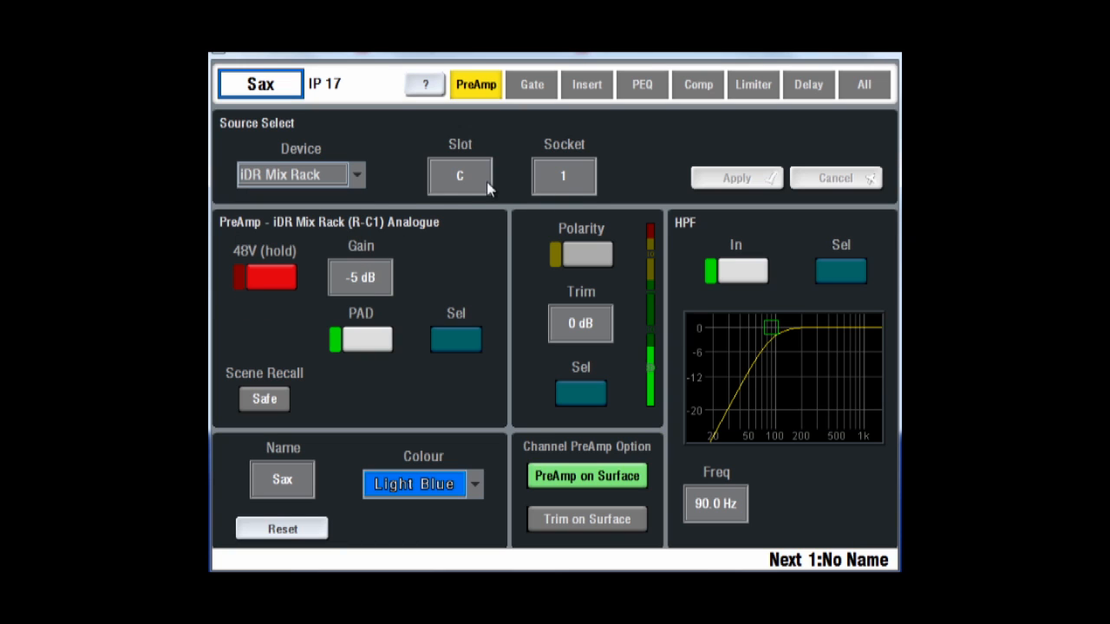
click(563, 176)
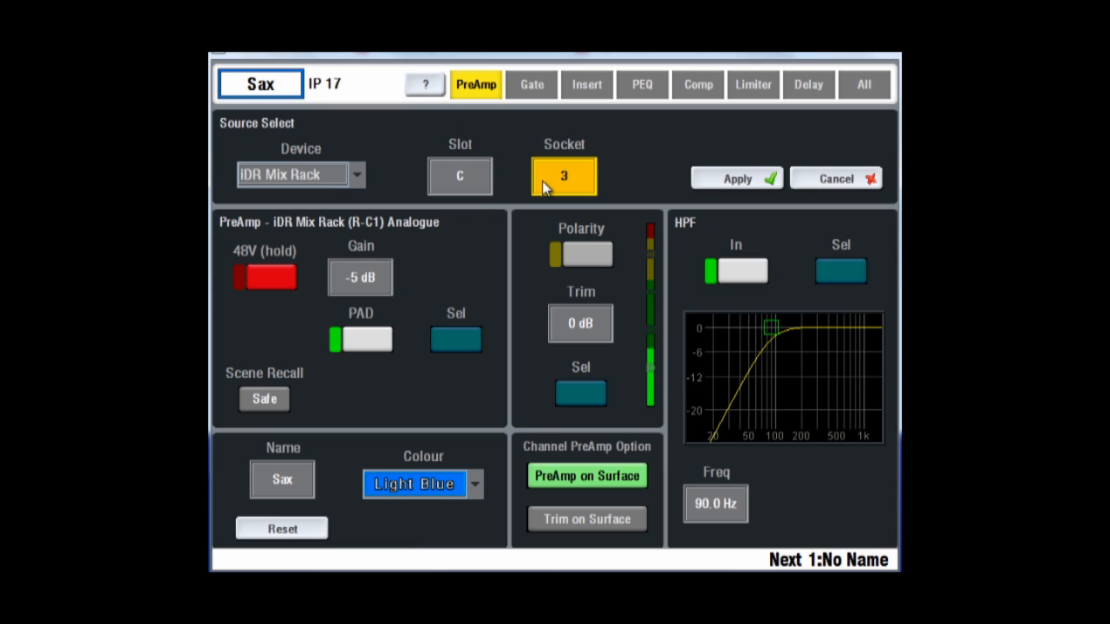
click(564, 176)
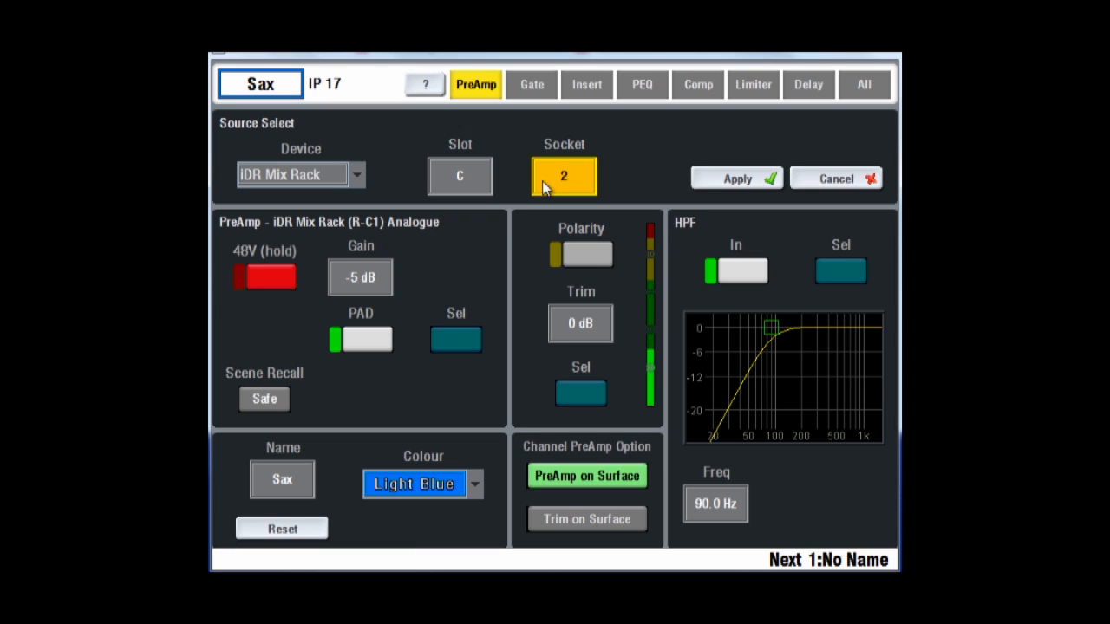
click(564, 176)
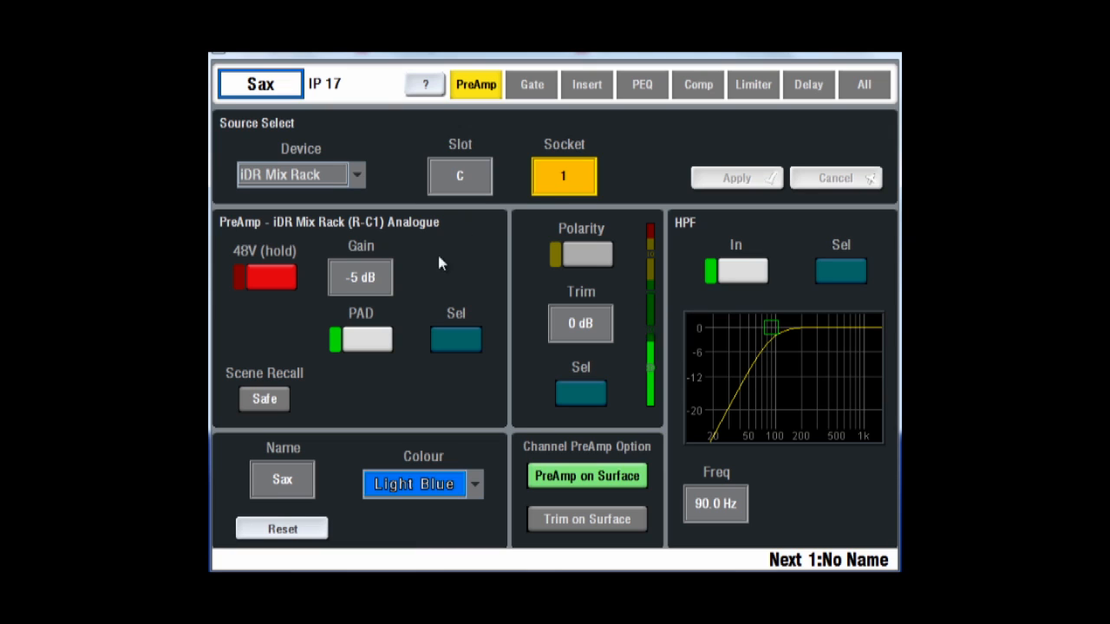
Set the Sax preamp gain to -2 dB and confirm trim at 0 dB
click(360, 277)
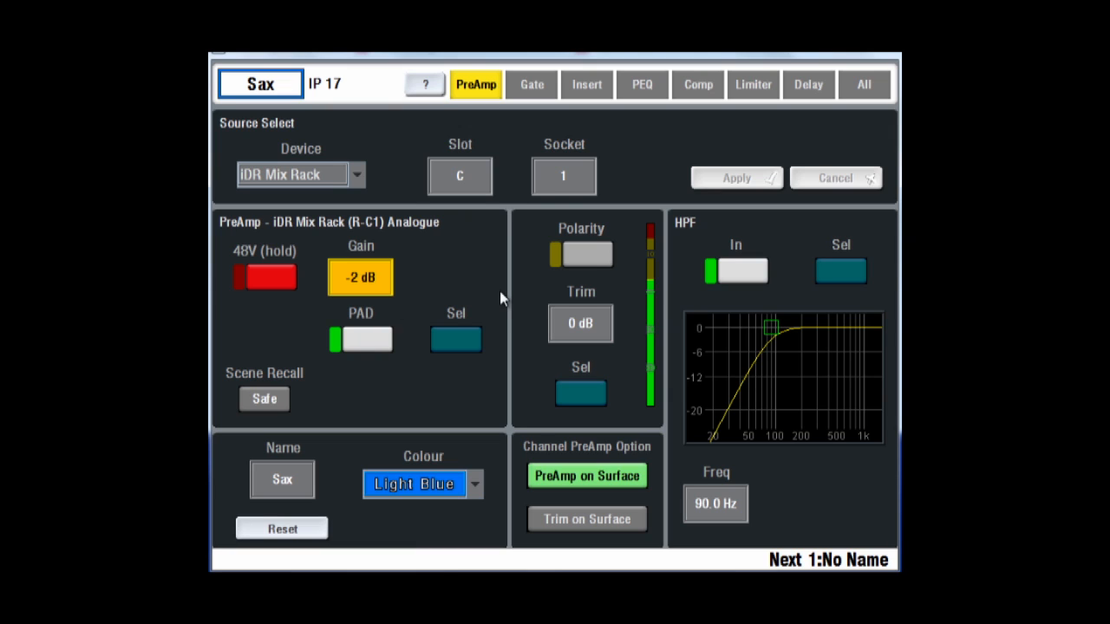
mouse_move(612, 255)
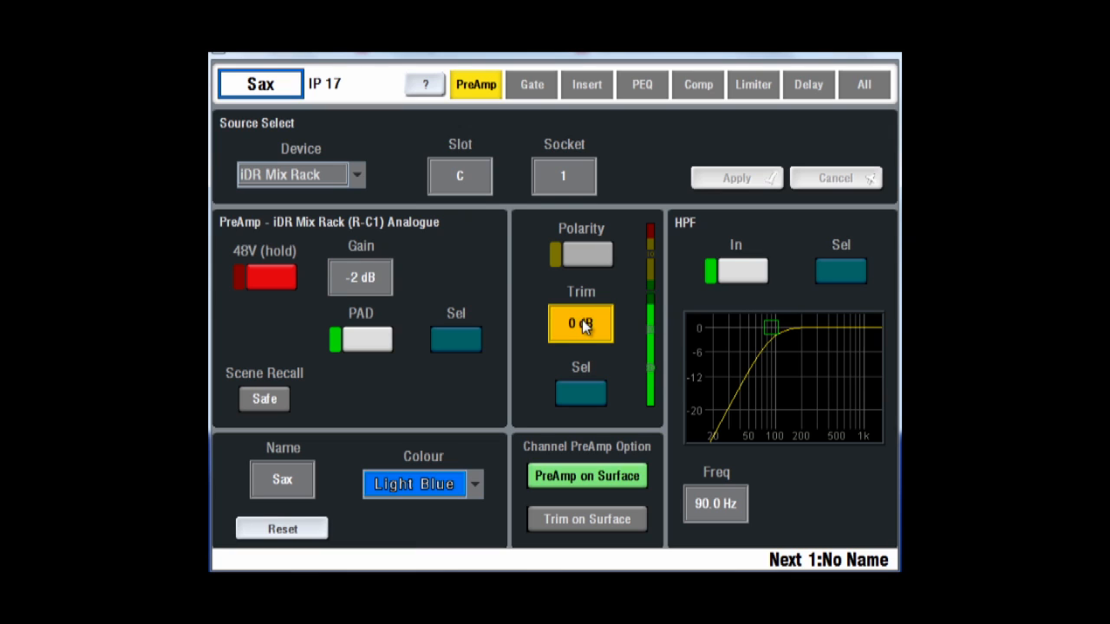
click(564, 176)
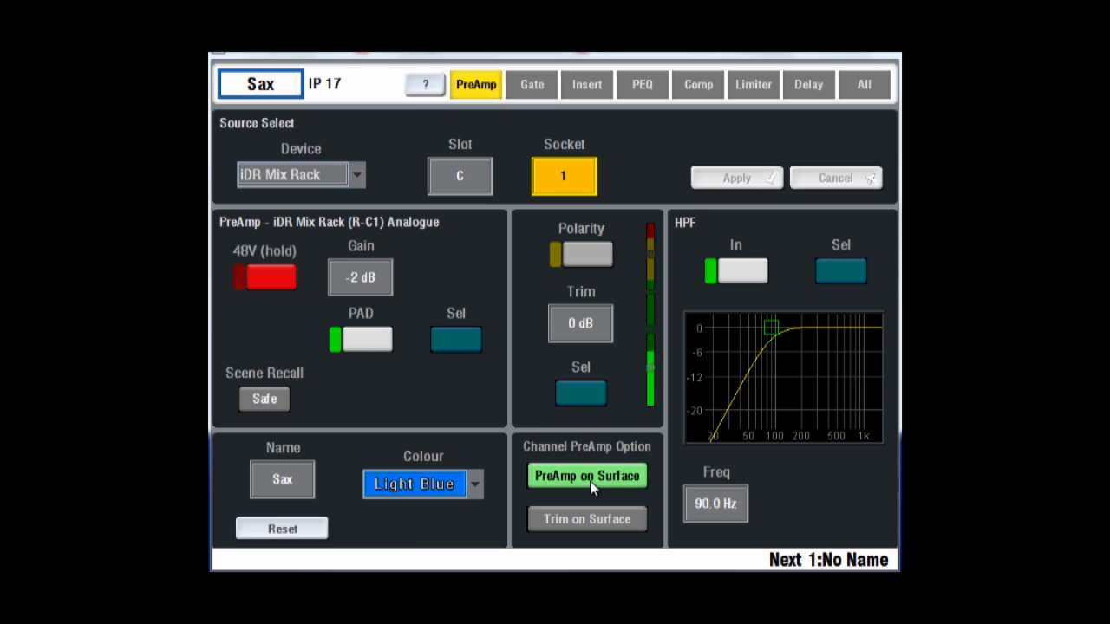
Switch surface control to Trim then back to PreAmp, and make the preamp scene recall safe
click(588, 518)
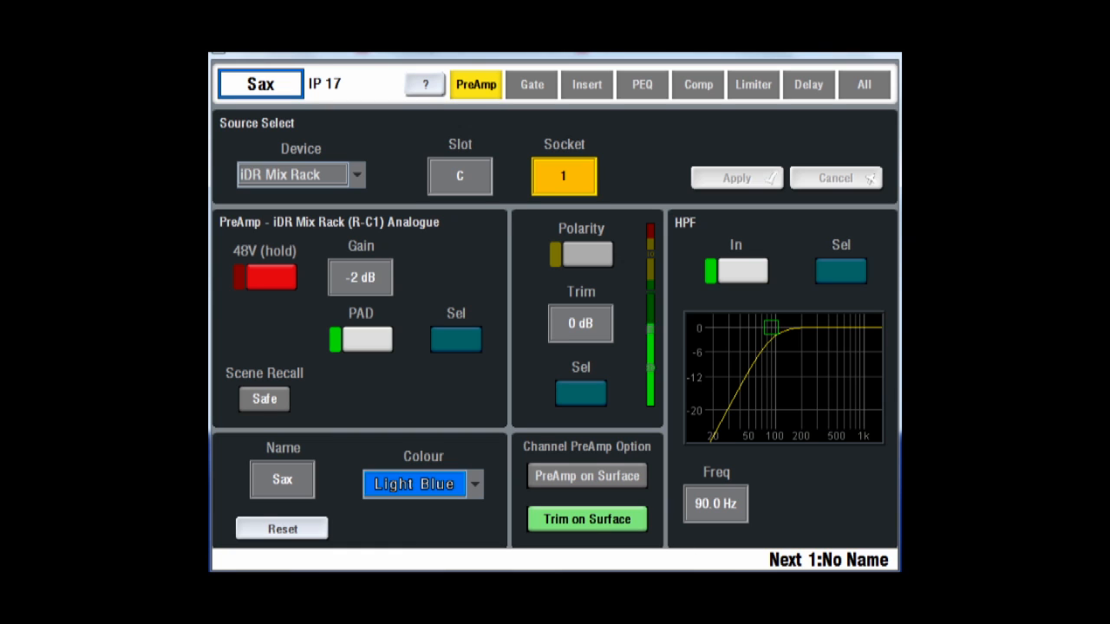
click(587, 475)
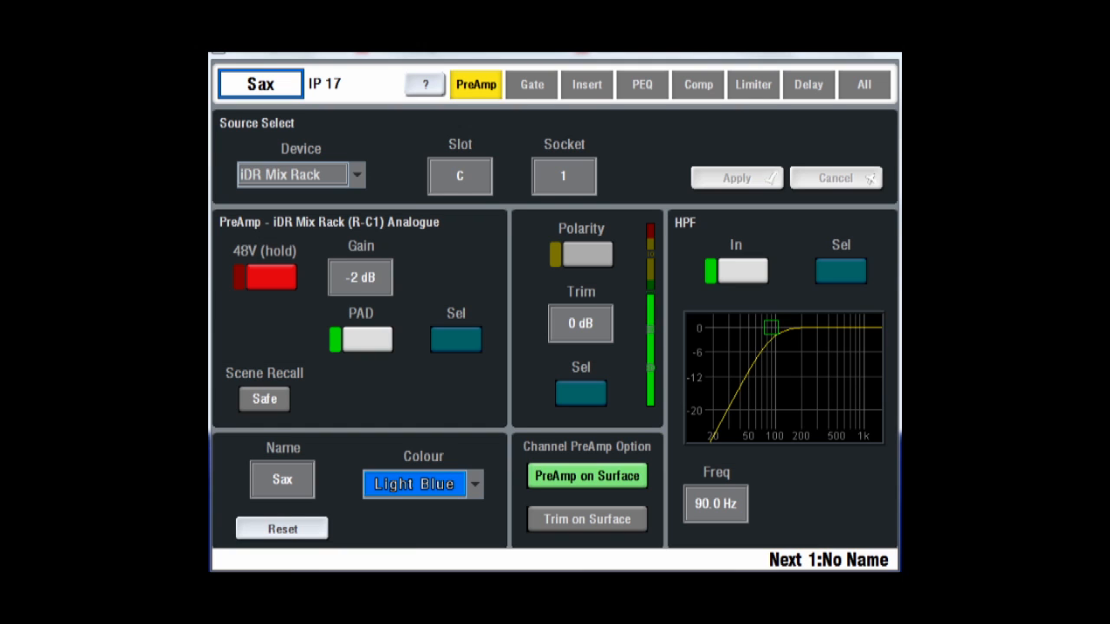
click(264, 399)
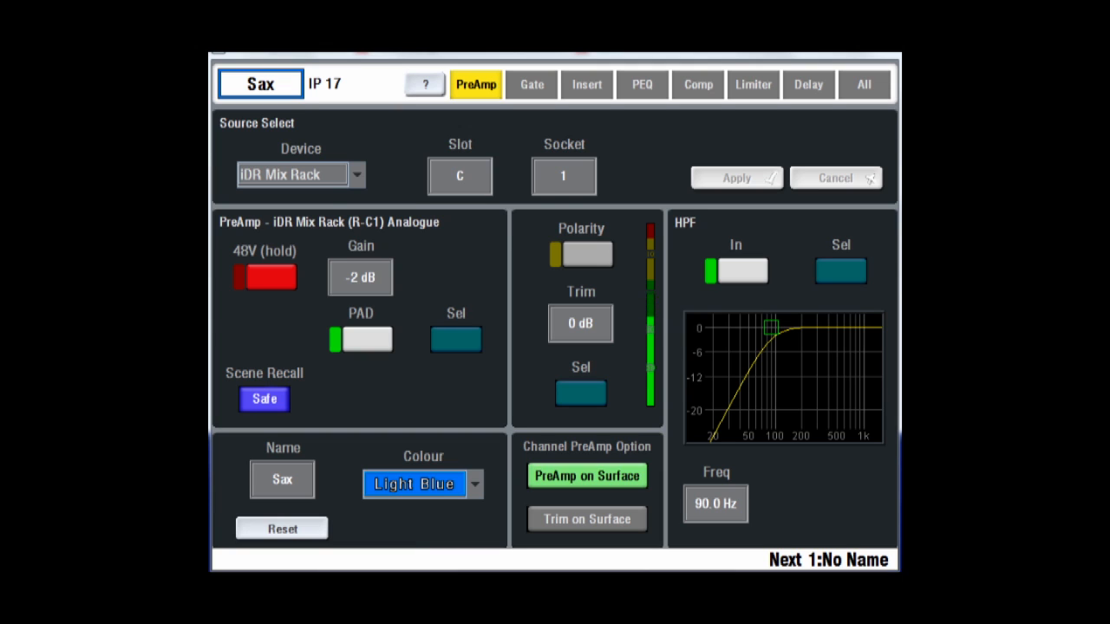
Patch the channel to socket 2, apply it, and review the channels sharing that socket
click(564, 176)
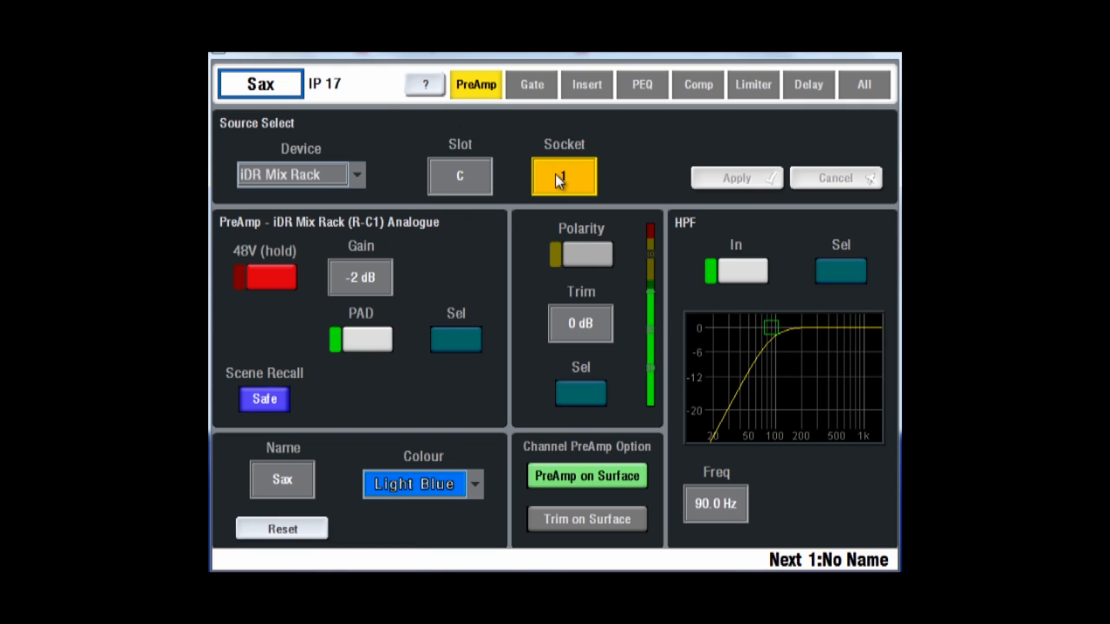
click(564, 176)
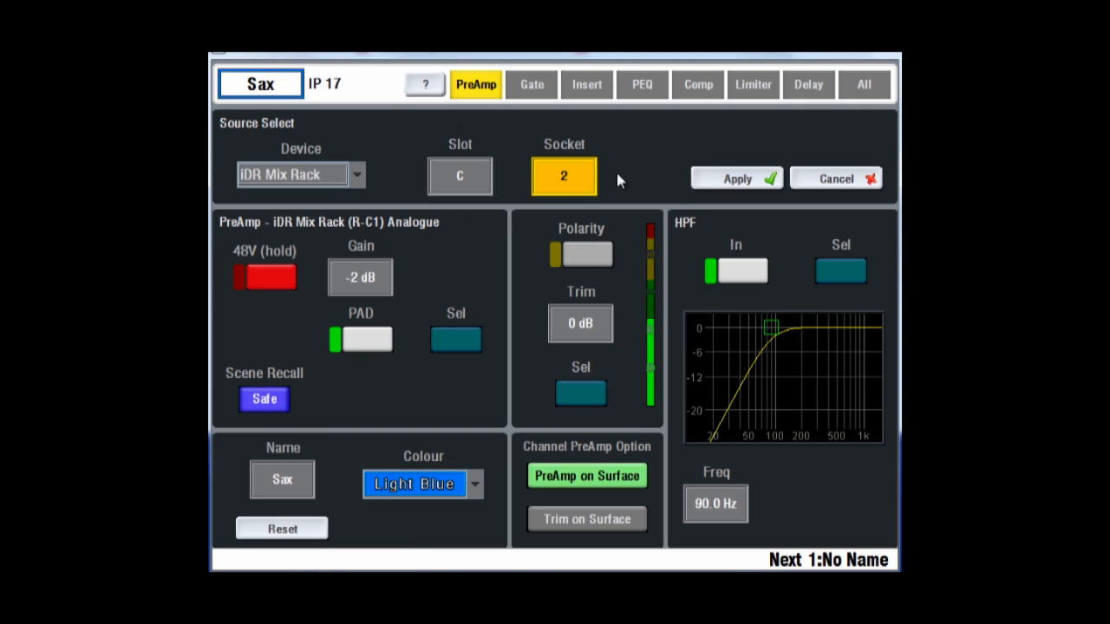
click(737, 178)
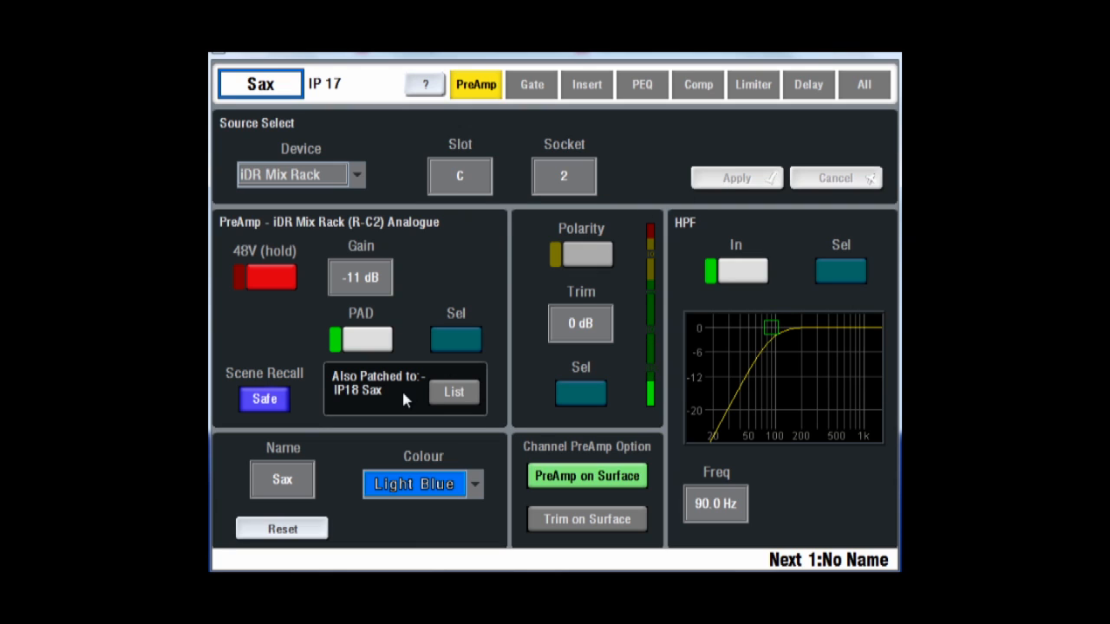
click(453, 392)
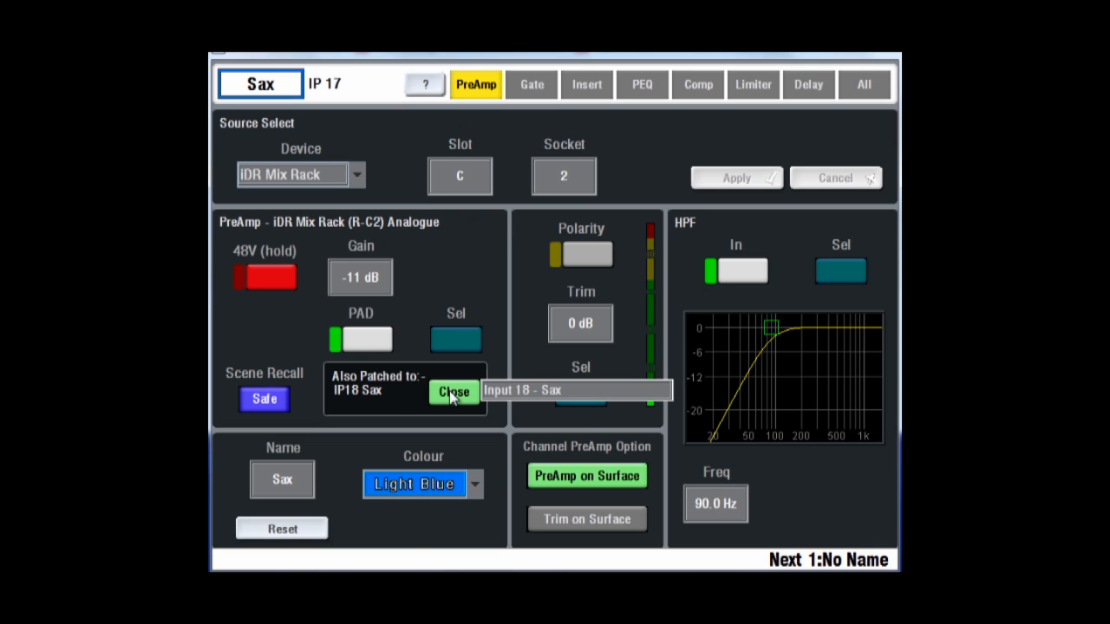
click(452, 391)
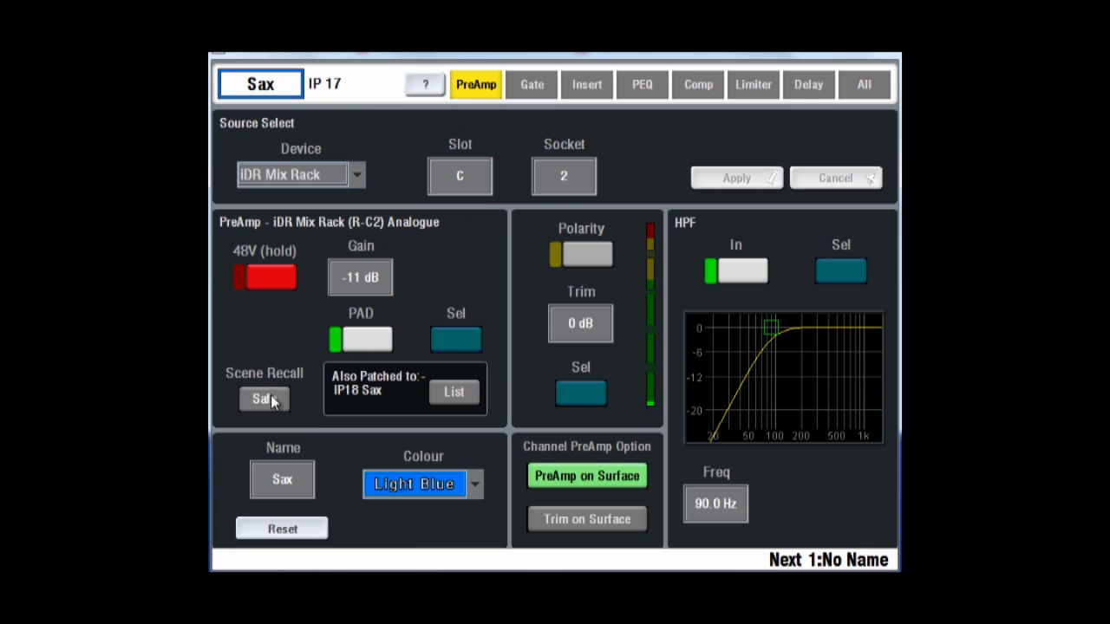
Toggle scene recall safe and raise the high-pass filter to 96.5 Hz
click(265, 399)
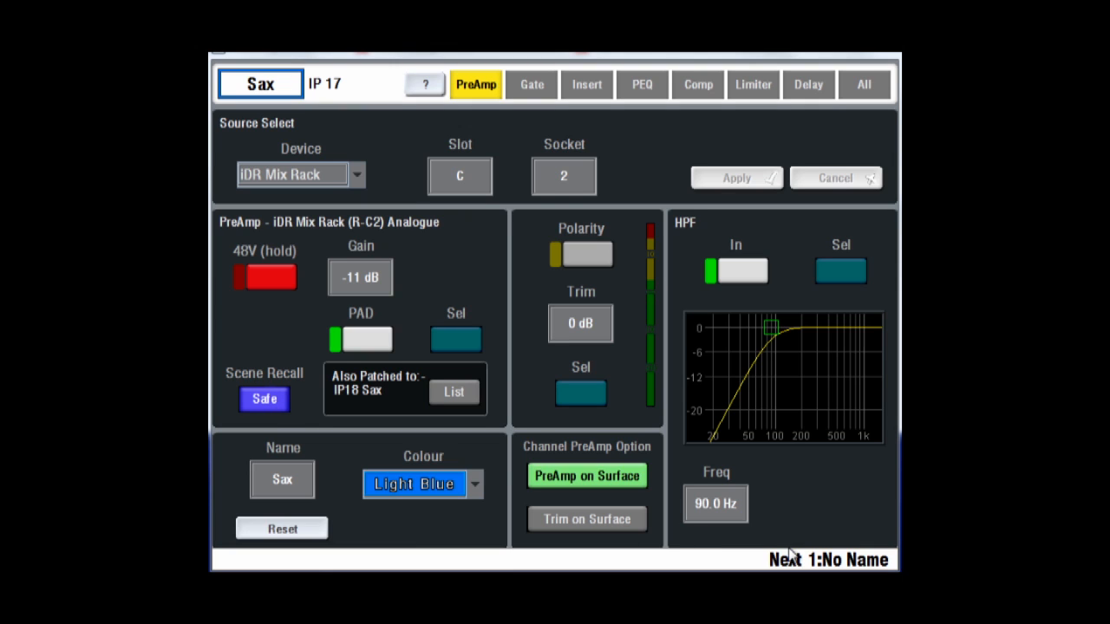
click(716, 504)
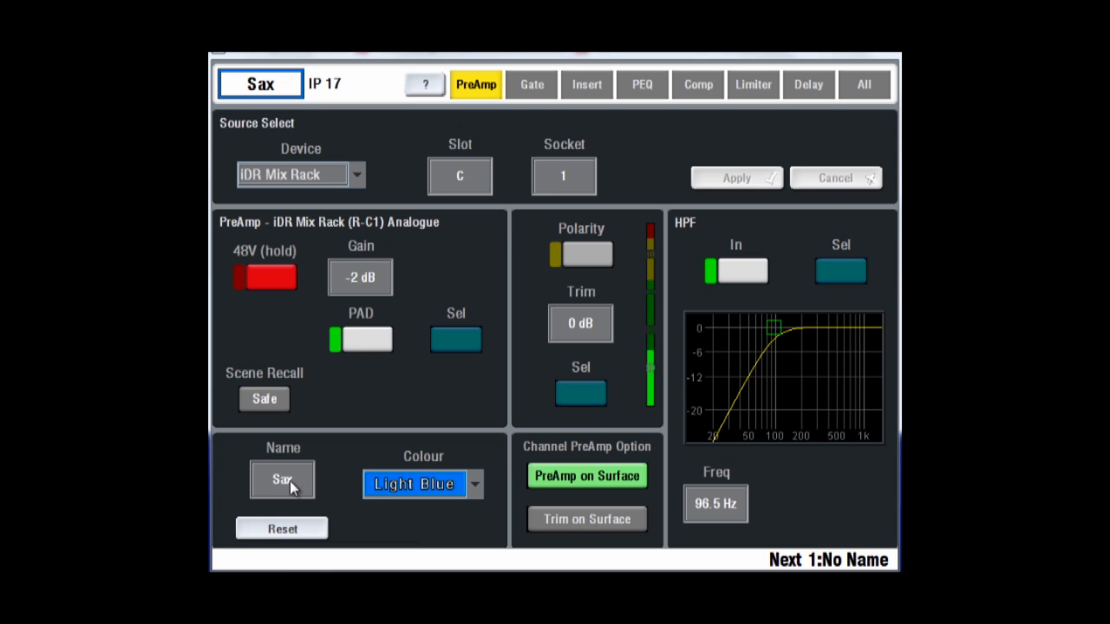
Start editing the channel name, browse the preset names, then show the Gate settings
click(282, 478)
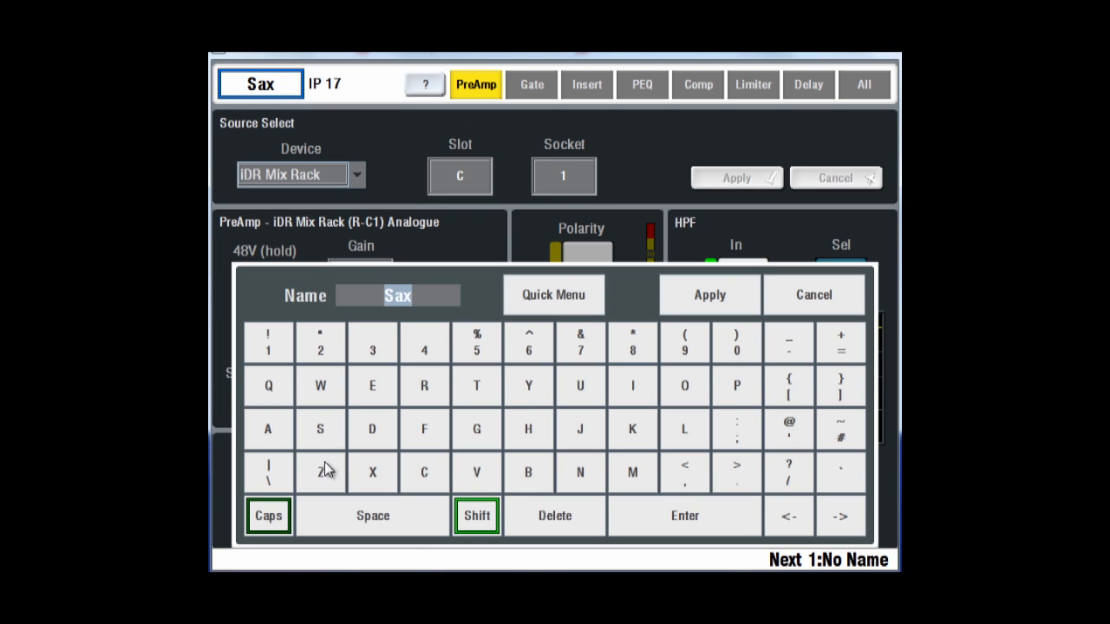
click(553, 295)
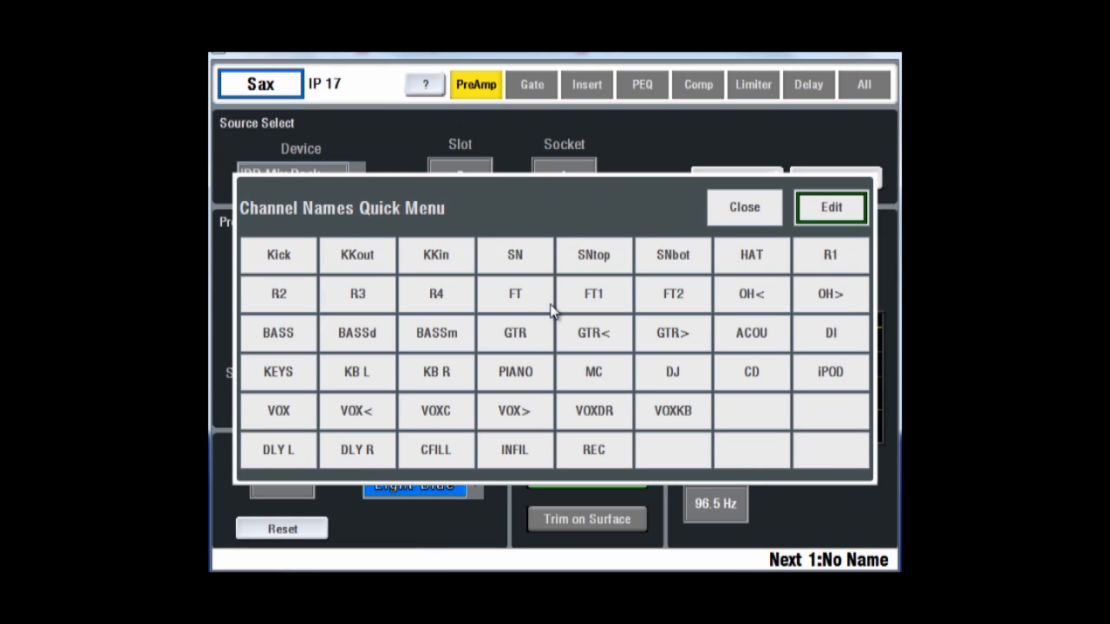
mouse_move(751, 222)
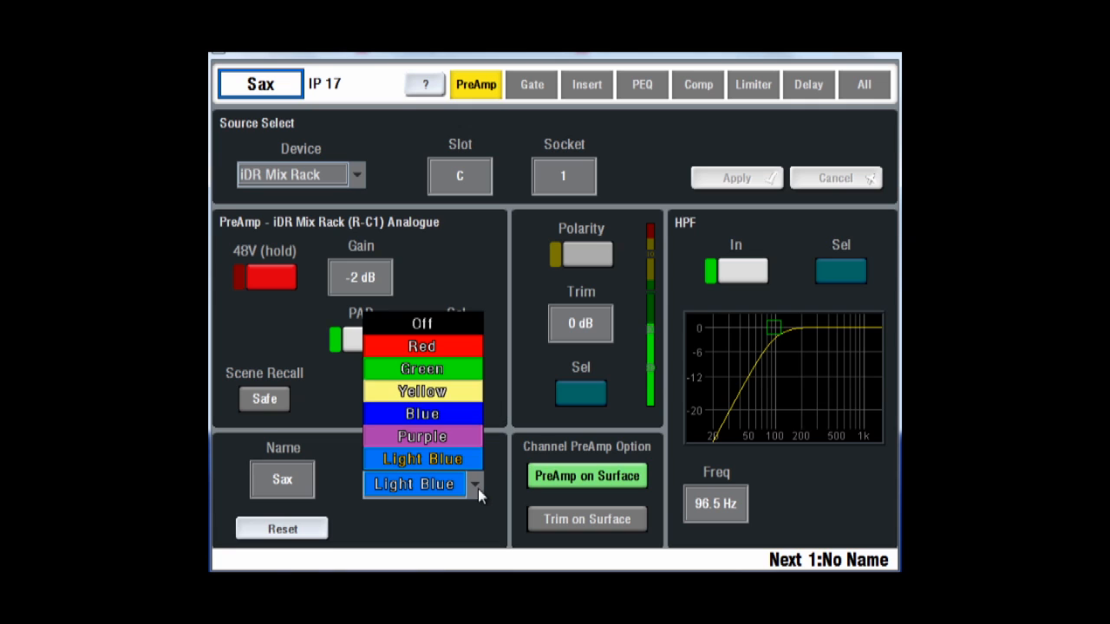
mouse_move(468, 403)
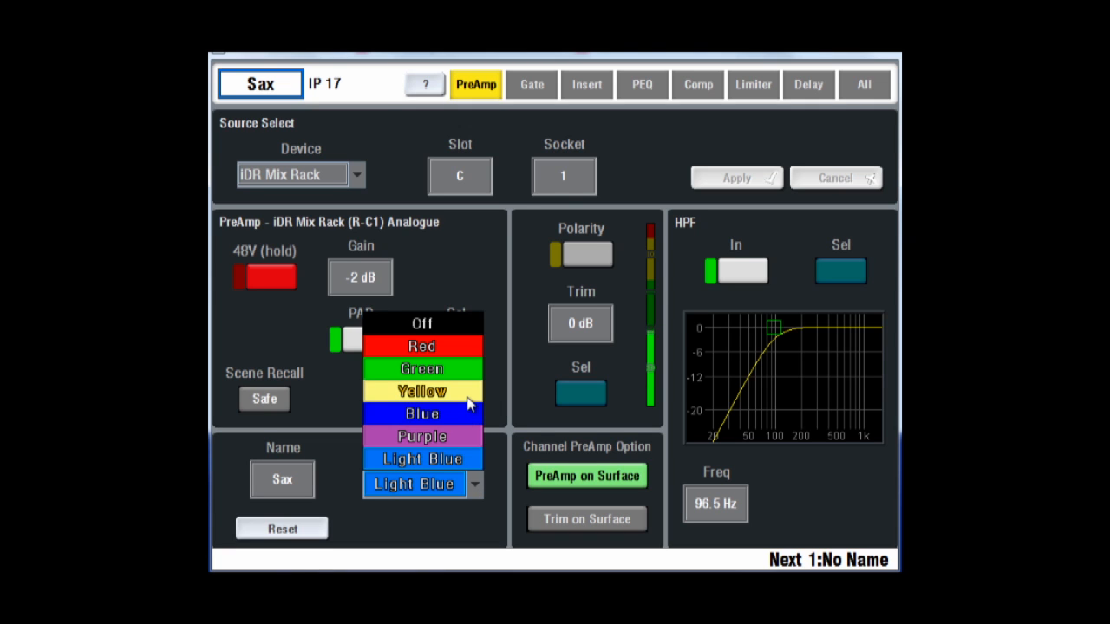
click(531, 84)
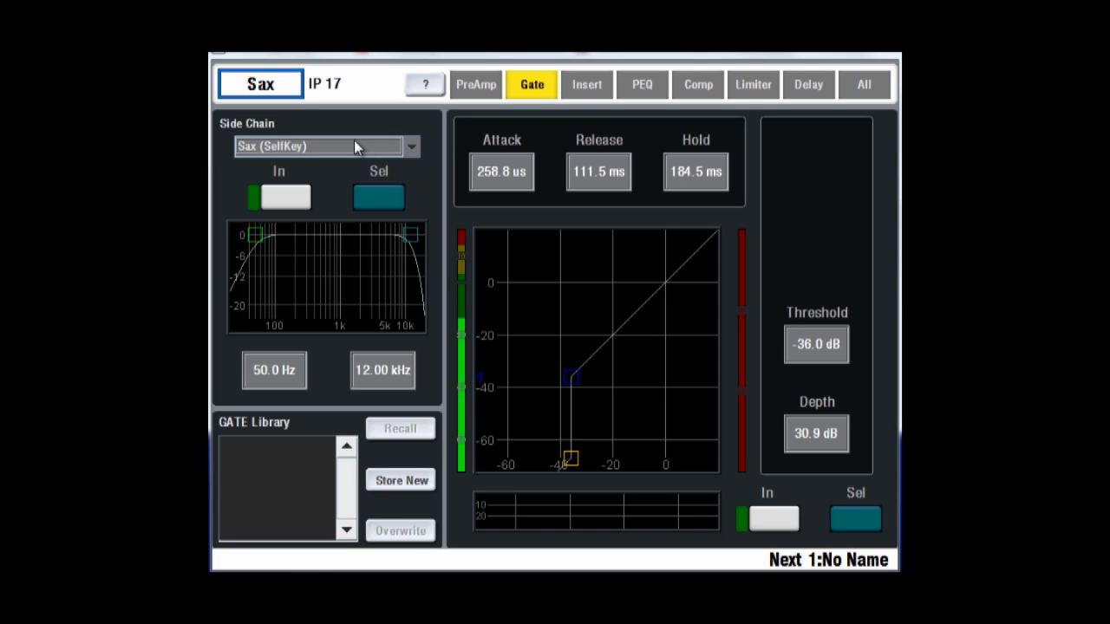
Raise the Sax gate threshold to -5.5 dB and move to the Insert settings
click(411, 146)
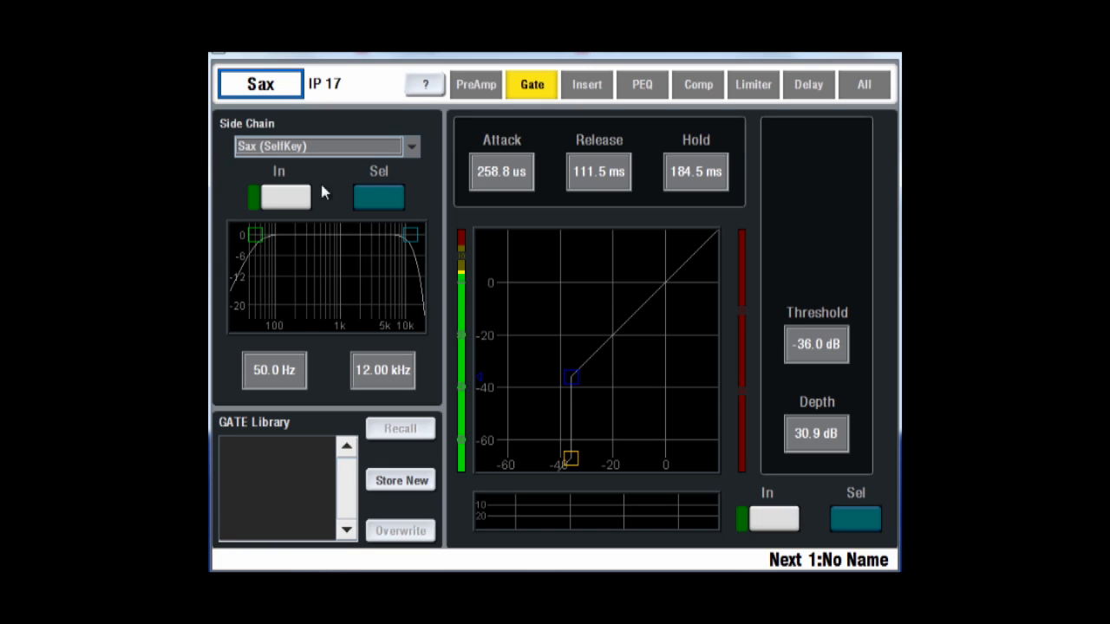
click(277, 197)
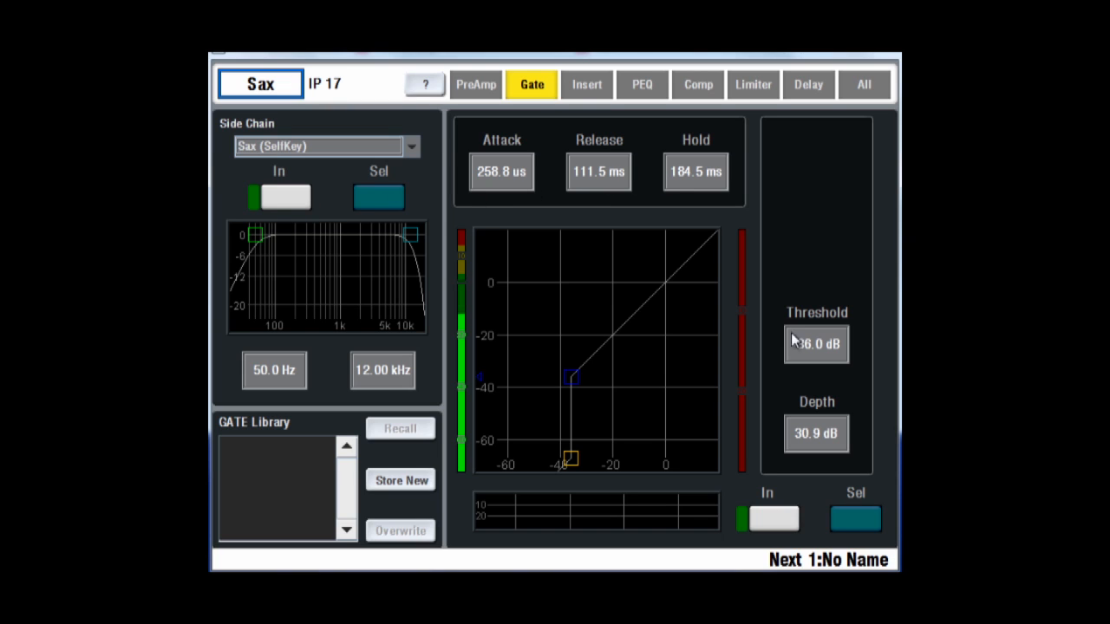
drag(816, 345, 815, 355)
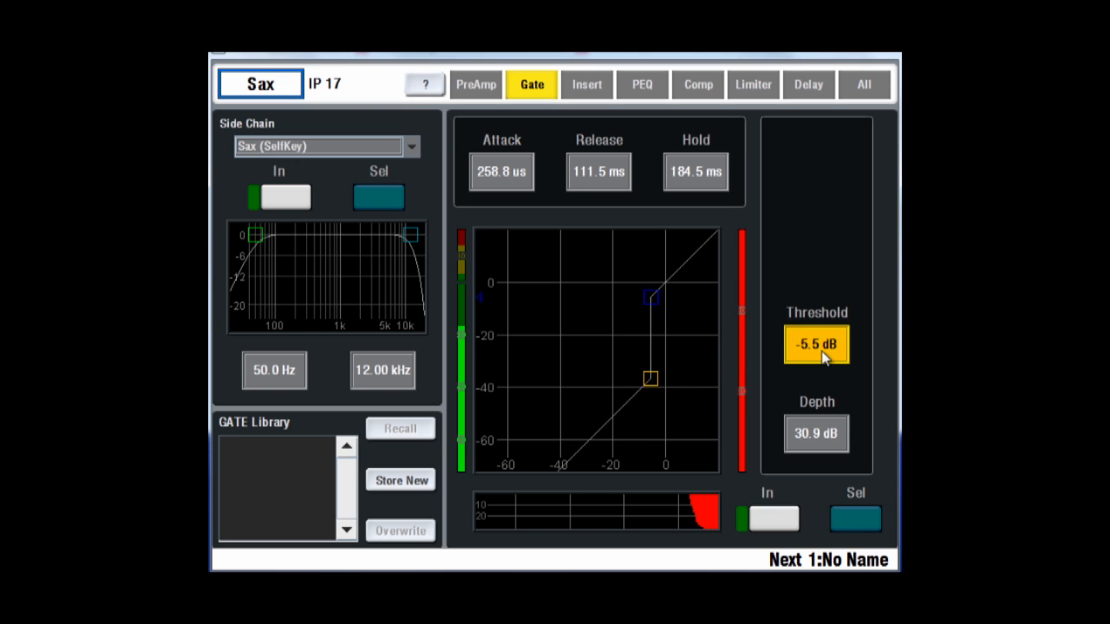
click(587, 84)
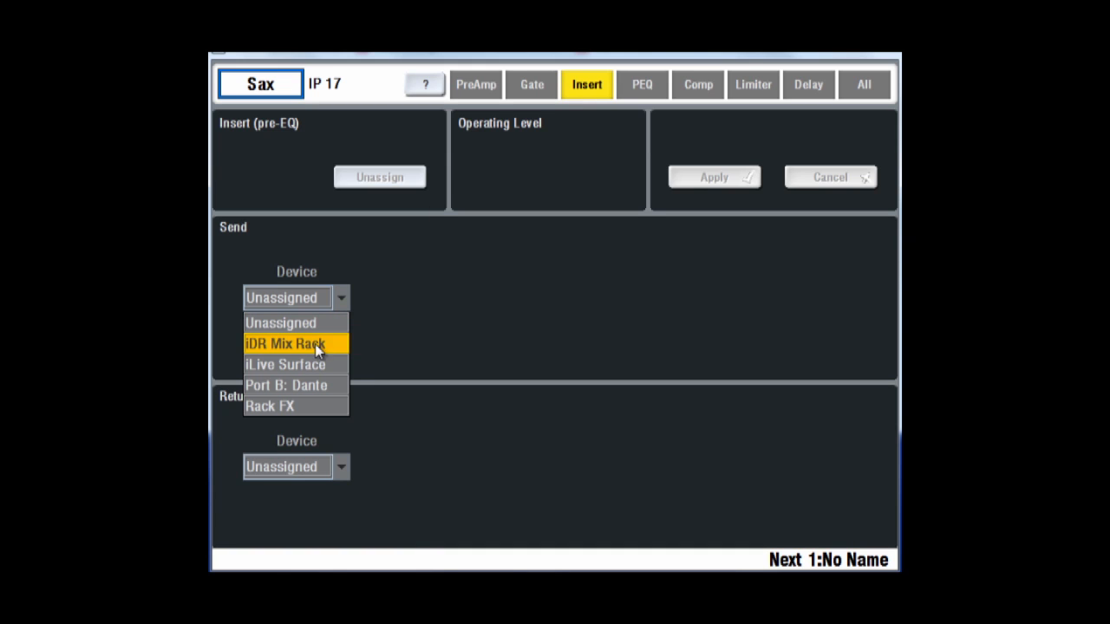
Patch the insert to iLive Surface (send B1, return A1) and apply it
click(284, 363)
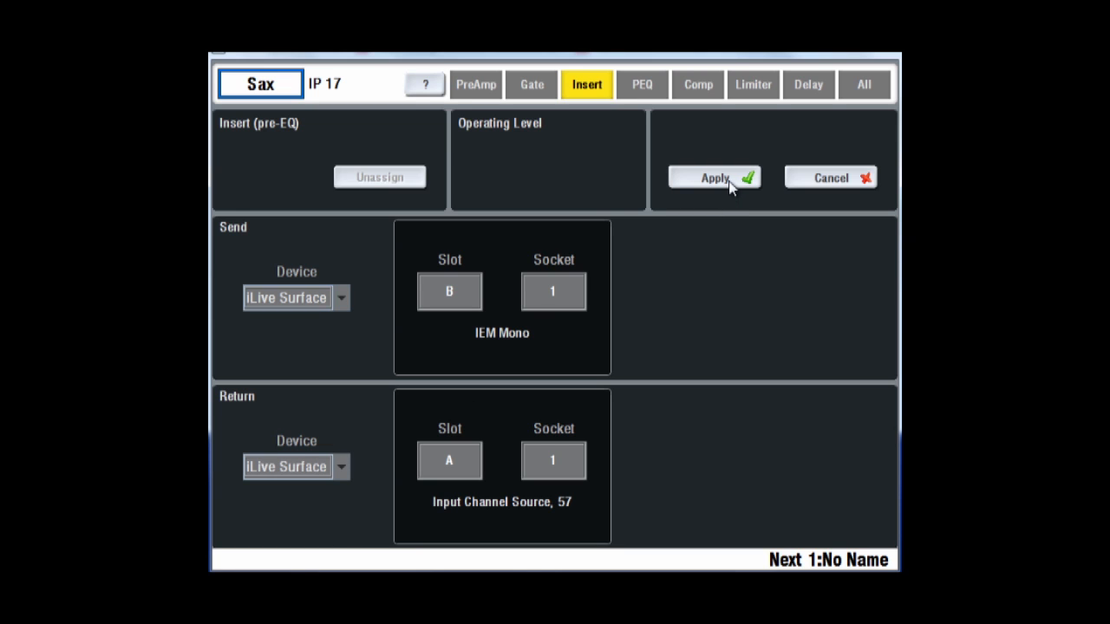
click(714, 177)
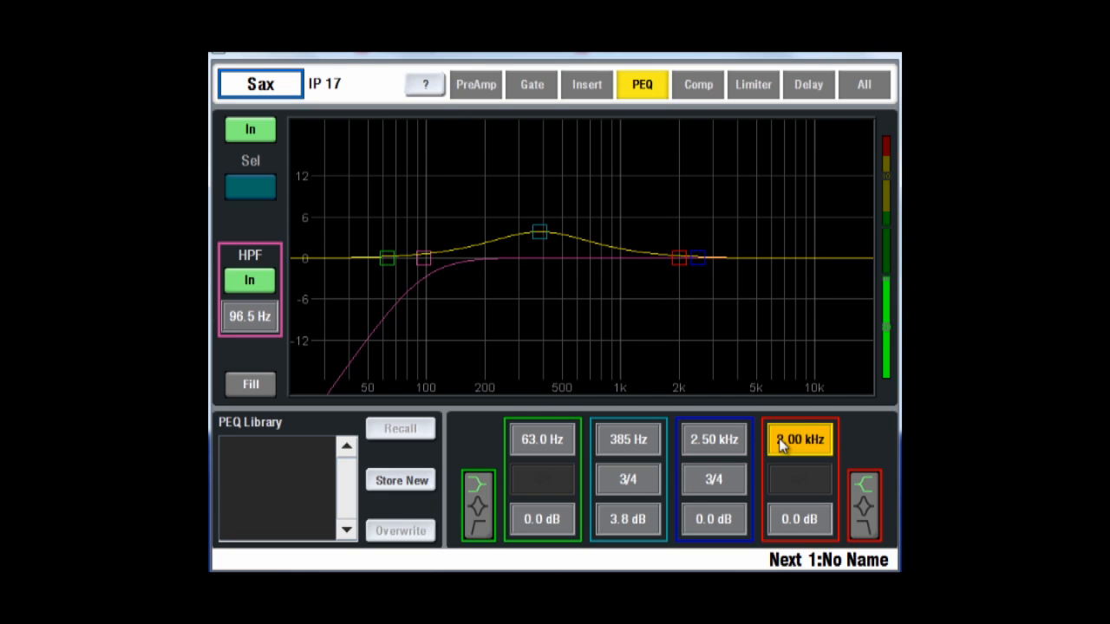
Adjust the Sax PEQ high band to cut 5.7 dB around 2.94 kHz
click(799, 519)
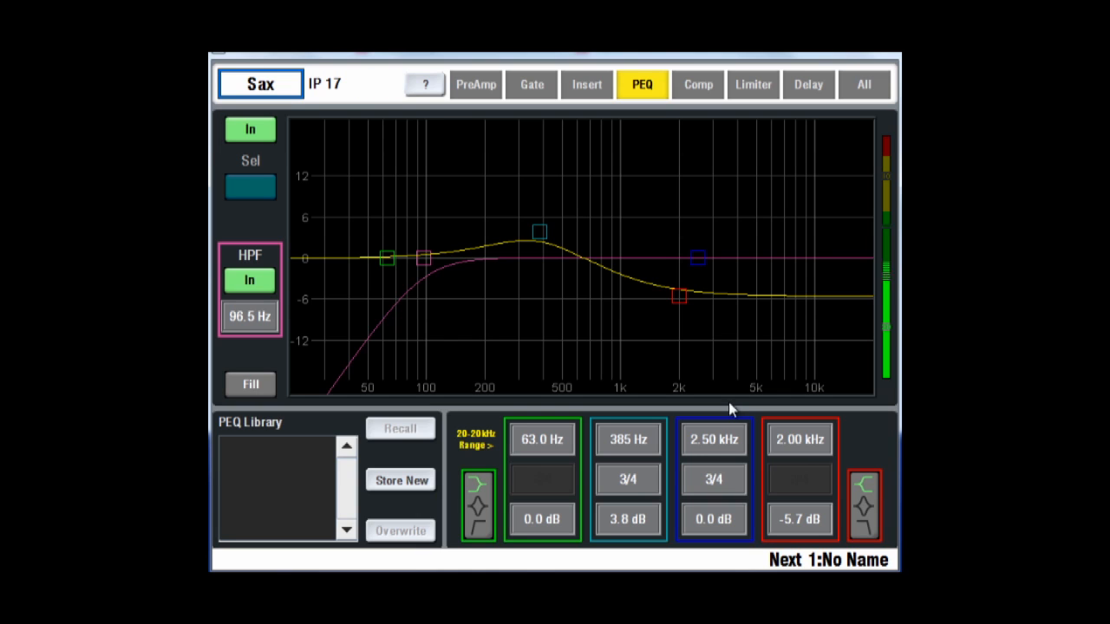
click(799, 438)
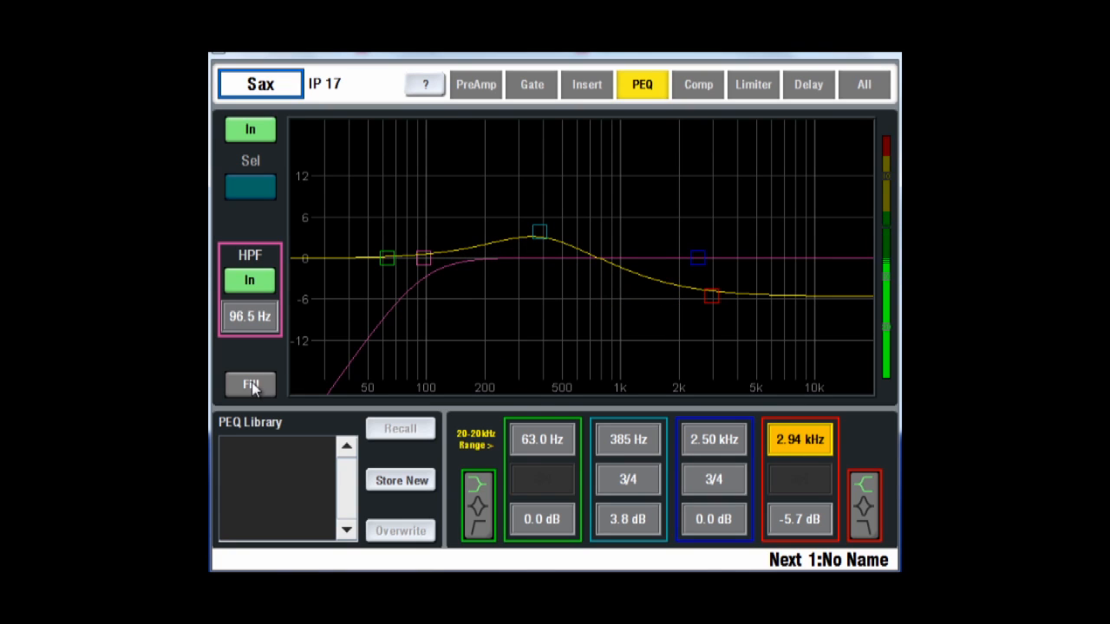
click(250, 384)
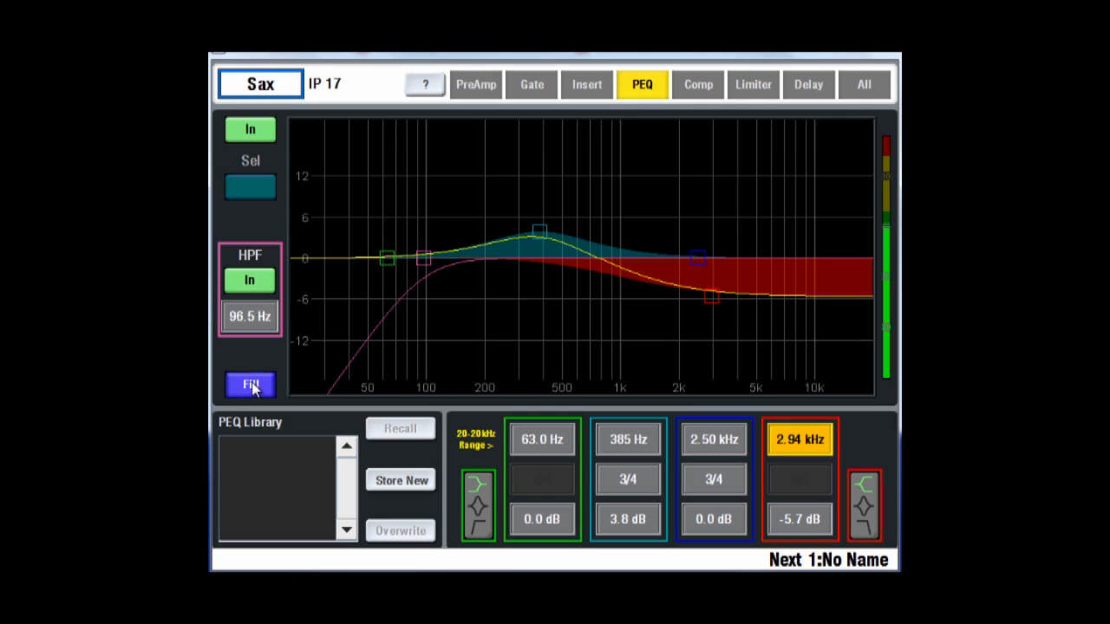
Bypass and re-engage the EQ to compare, then raise the high-pass filter above 96.5 Hz
click(249, 130)
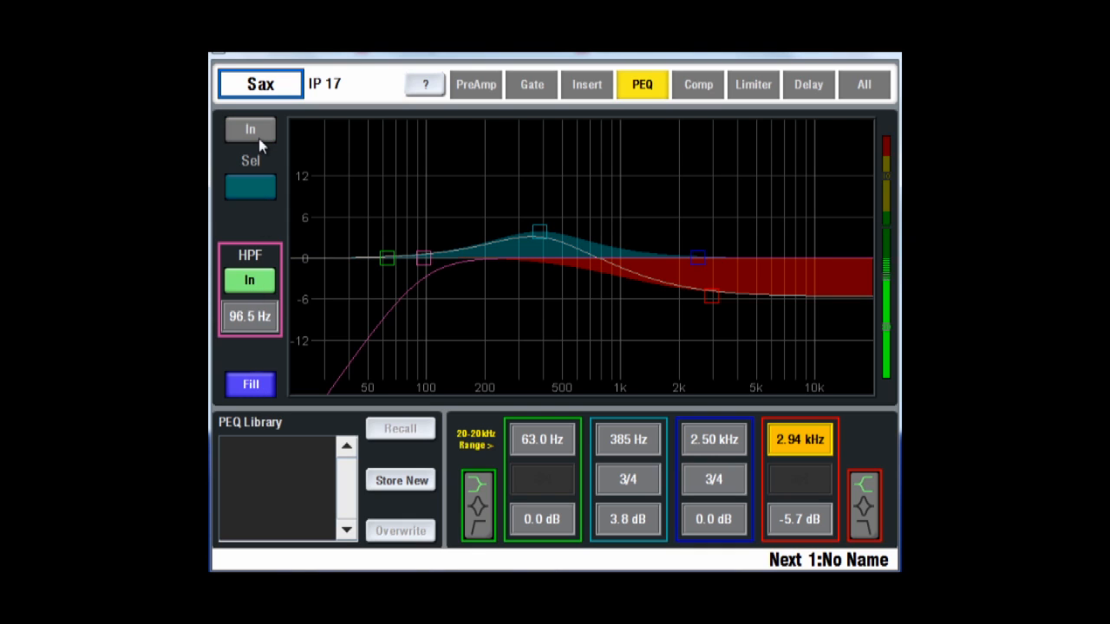
click(250, 129)
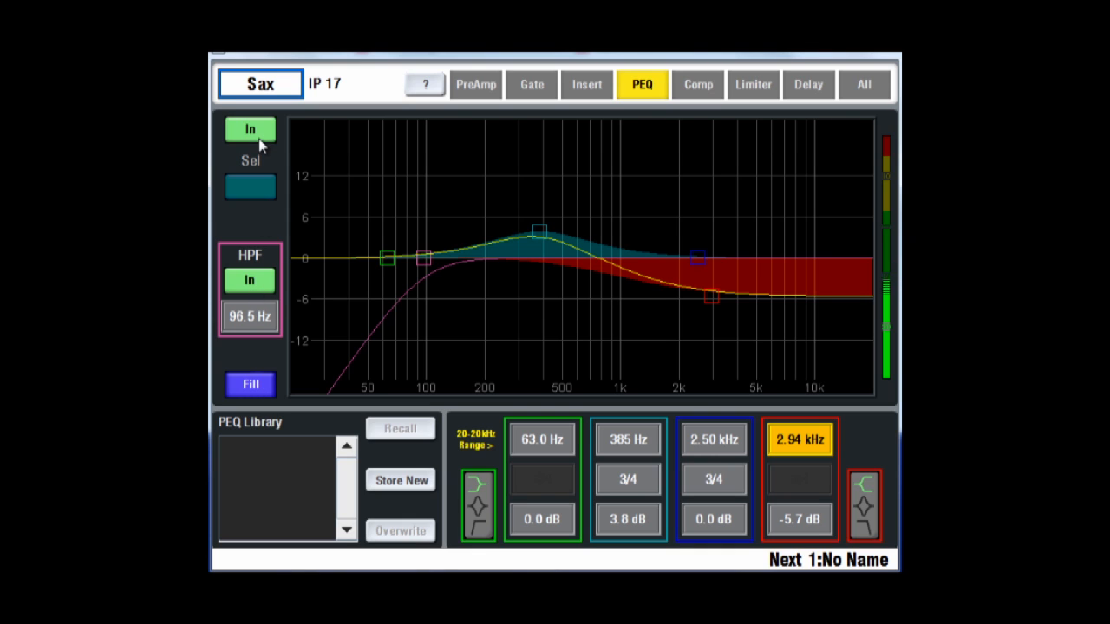
click(250, 316)
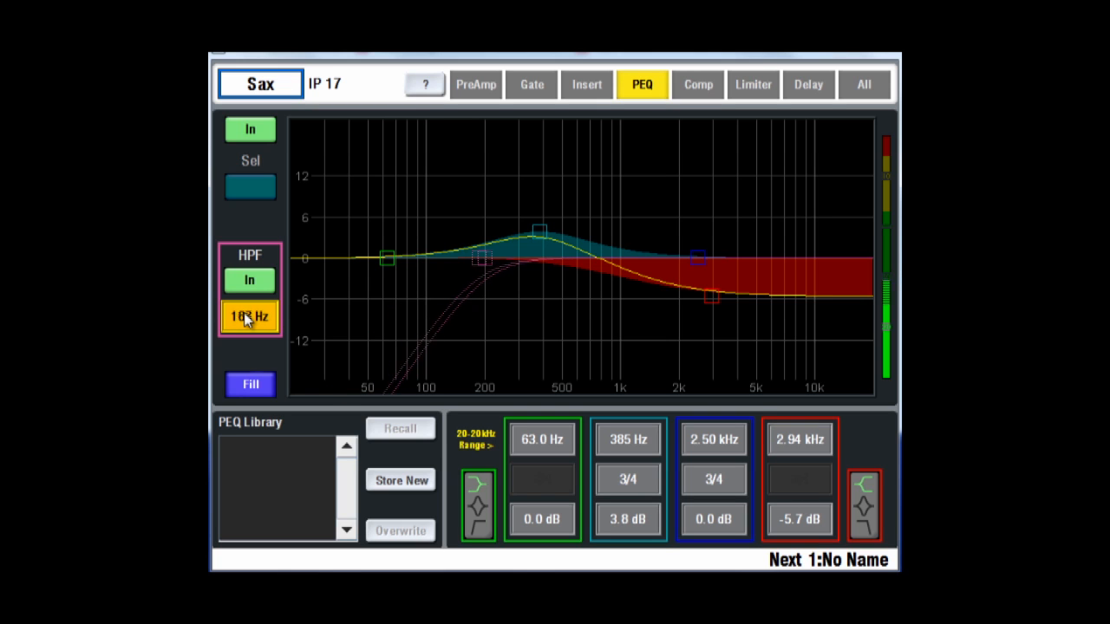
click(697, 84)
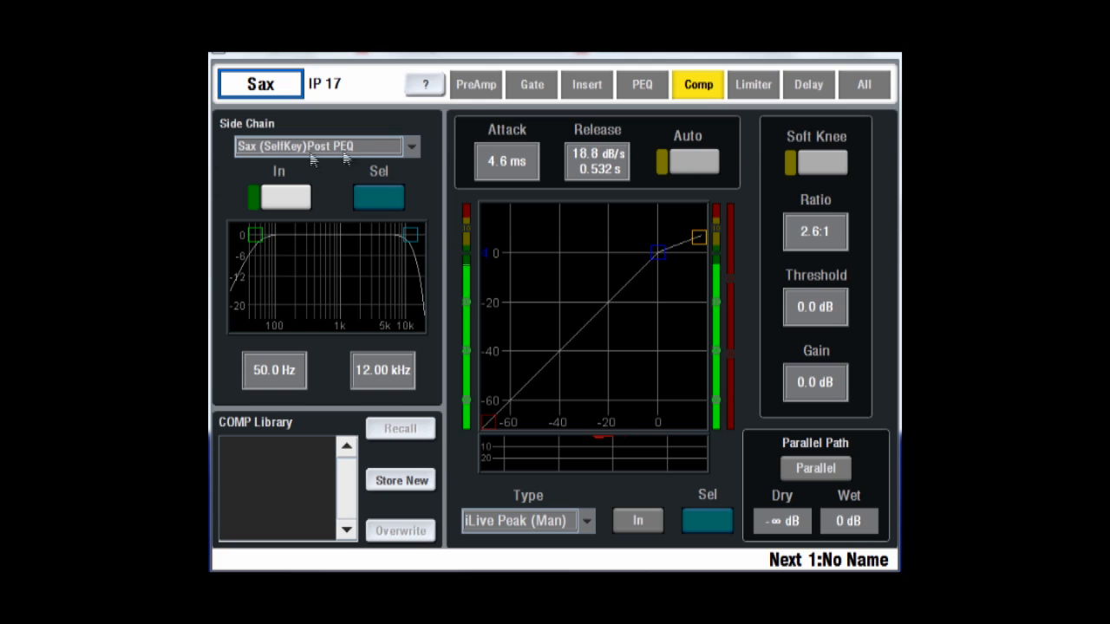
Enable compressor side-chain filter, set threshold -14.3 dB, ratio 4:1, soft knee and auto timing
click(412, 145)
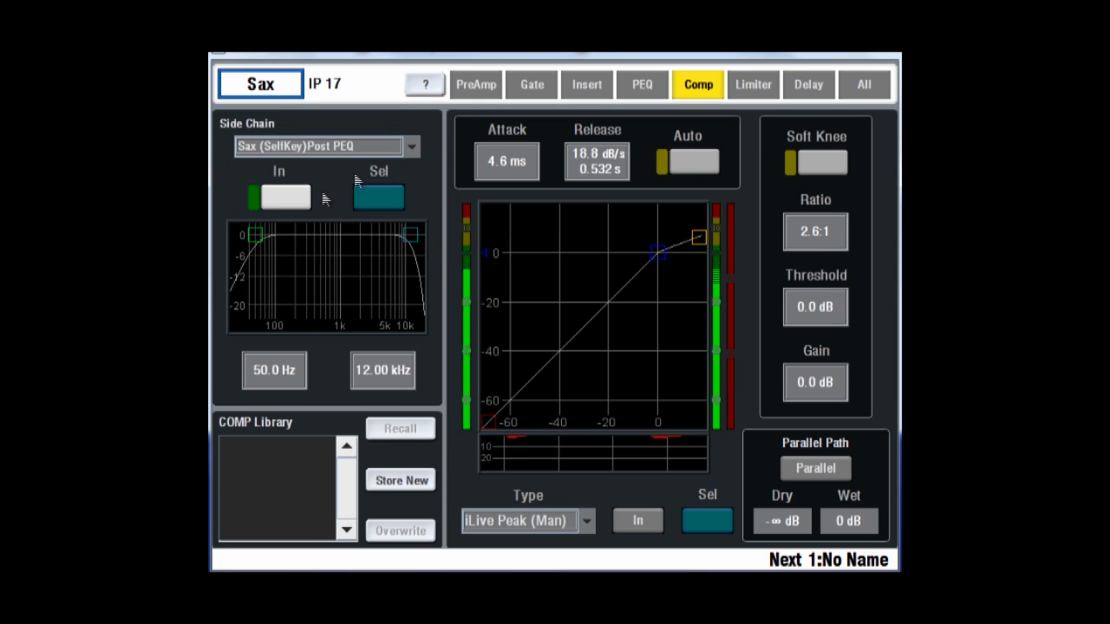
click(279, 197)
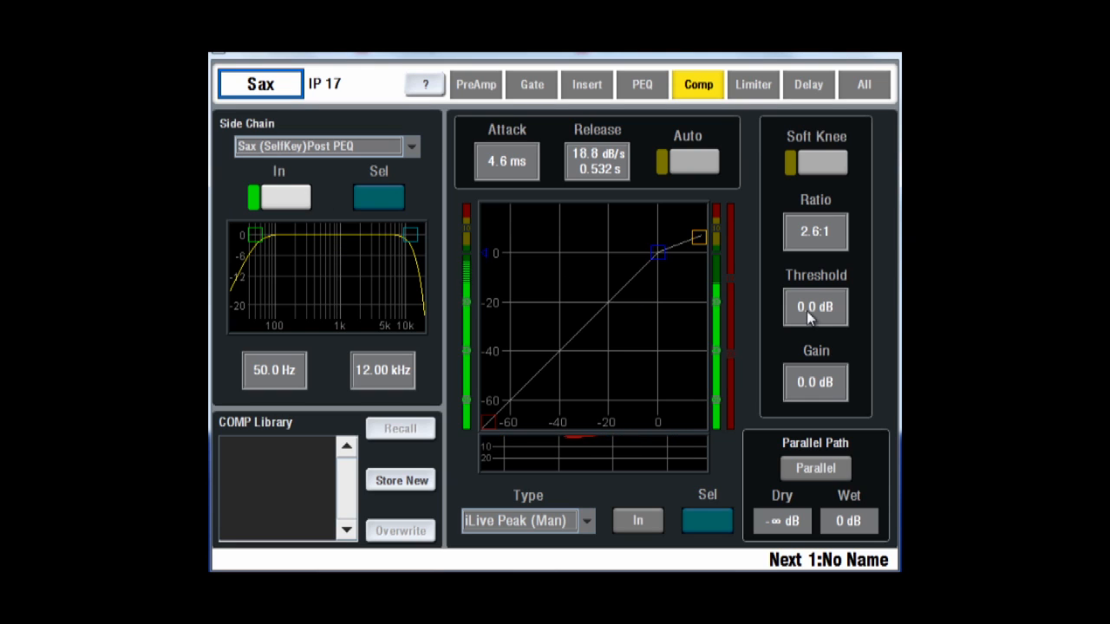
click(815, 307)
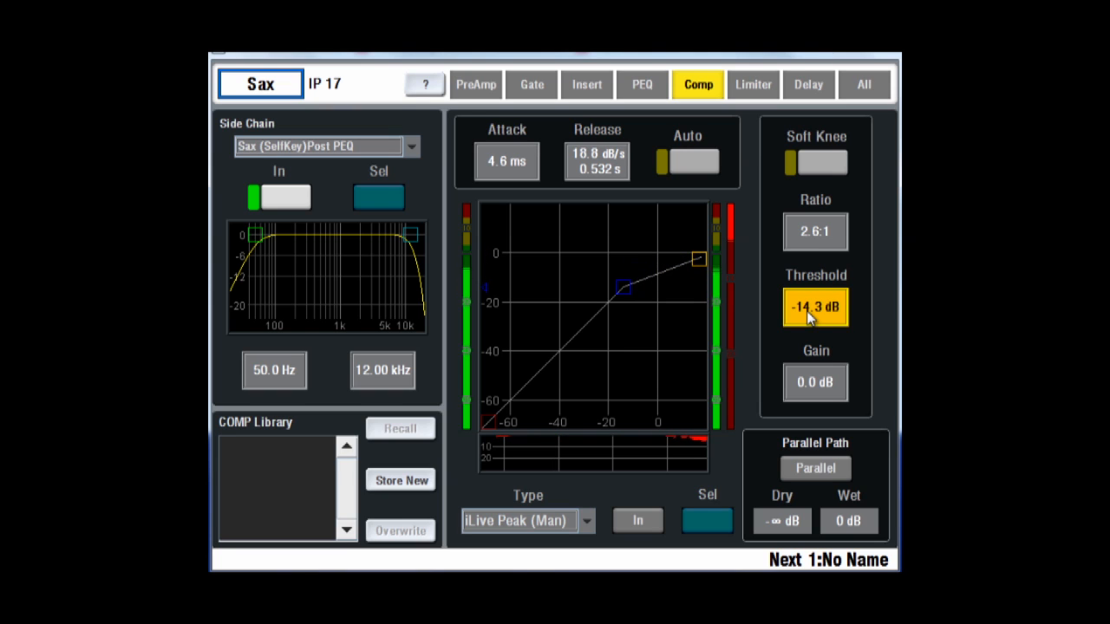
click(816, 231)
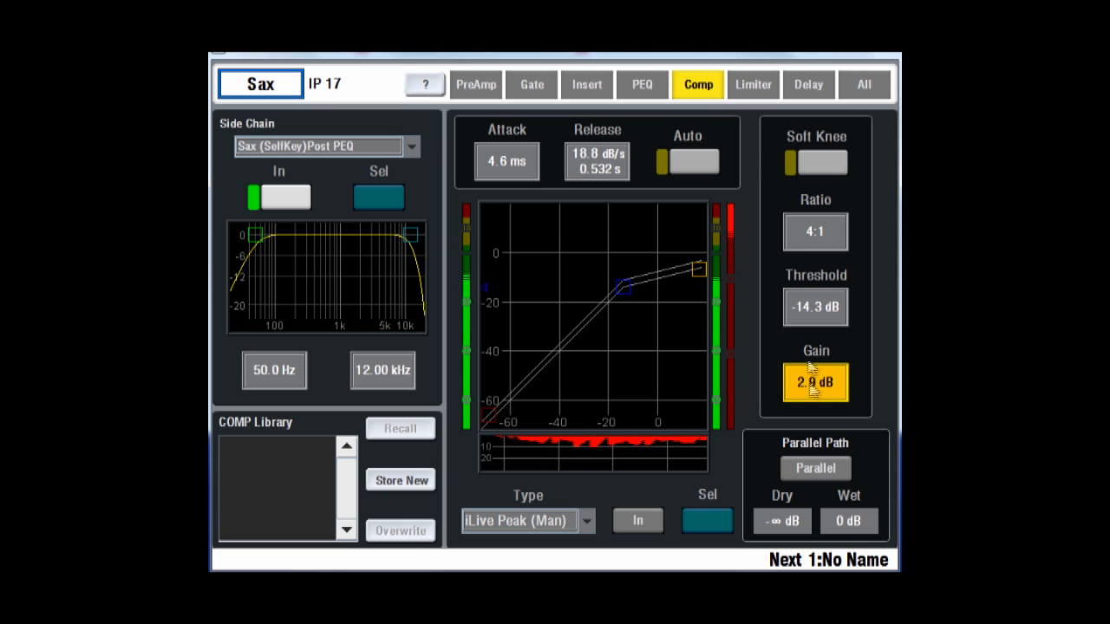
click(822, 163)
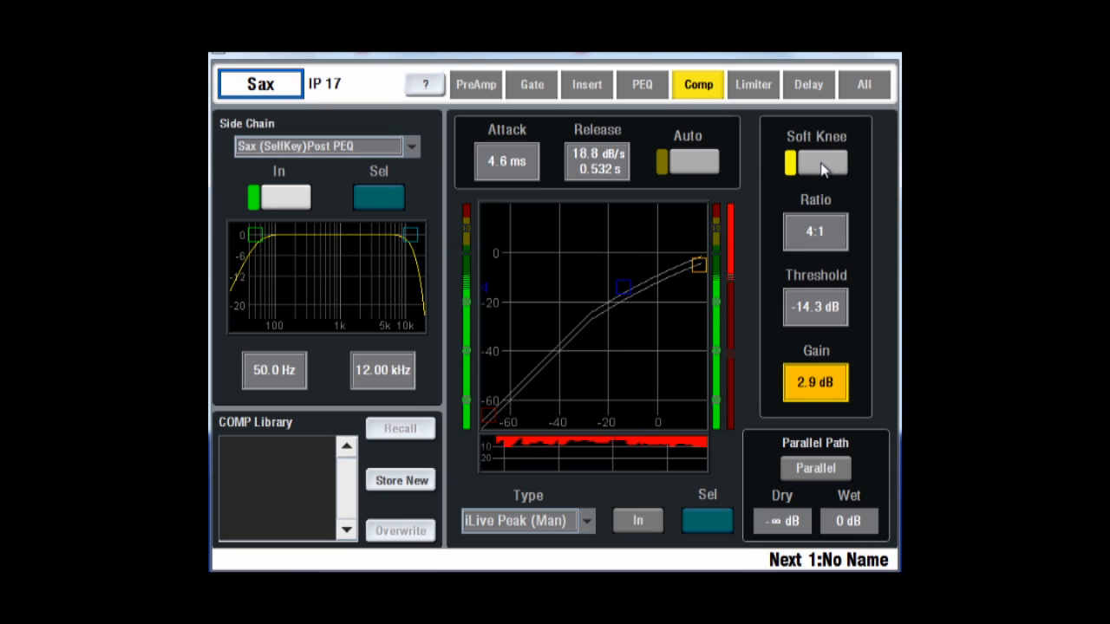
click(506, 162)
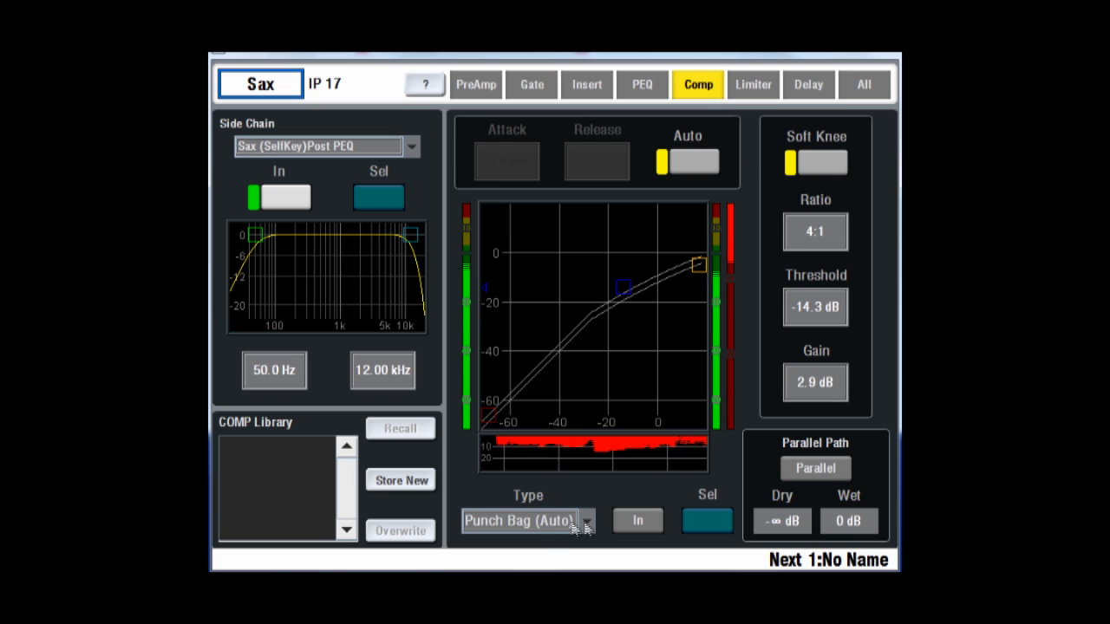
Try the 16T Fast type, then set the compressor type to Opto Slow (Auto)
click(585, 522)
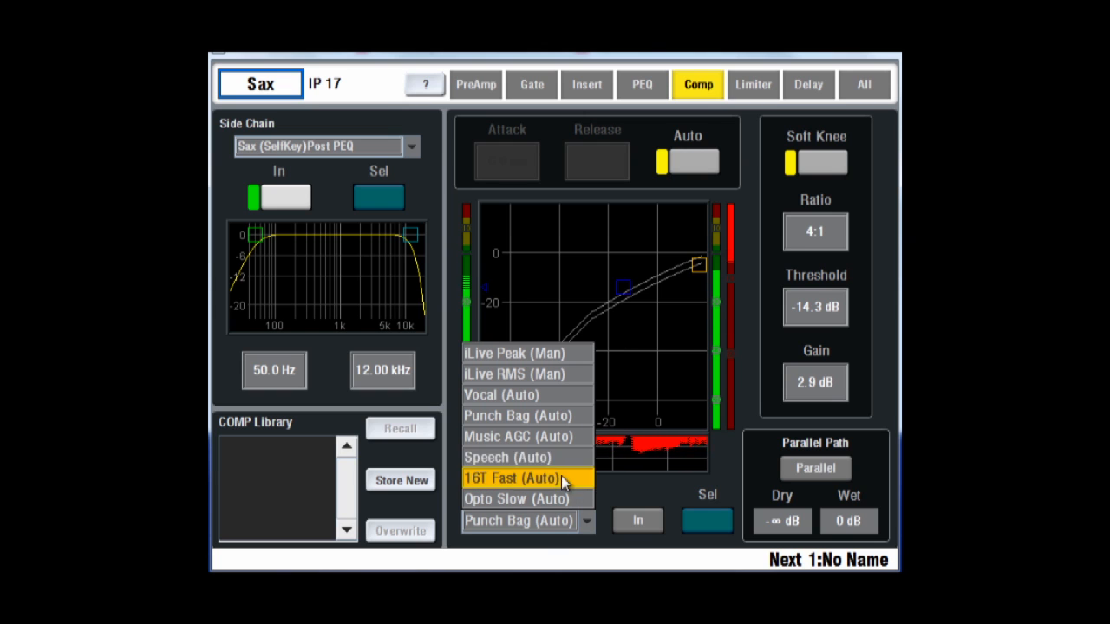
click(511, 477)
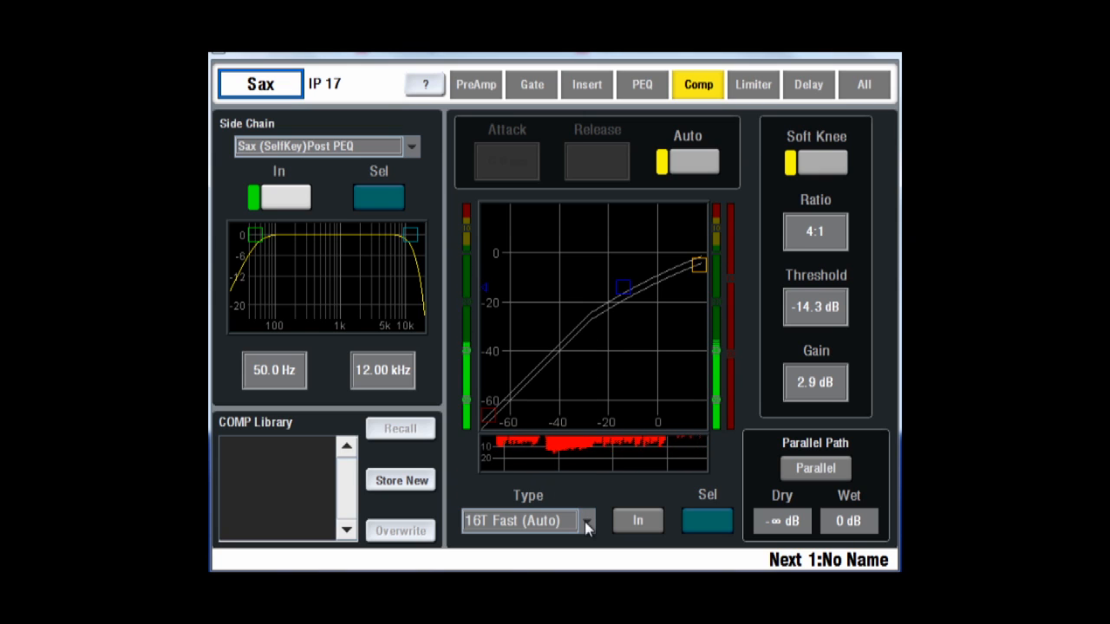
click(637, 520)
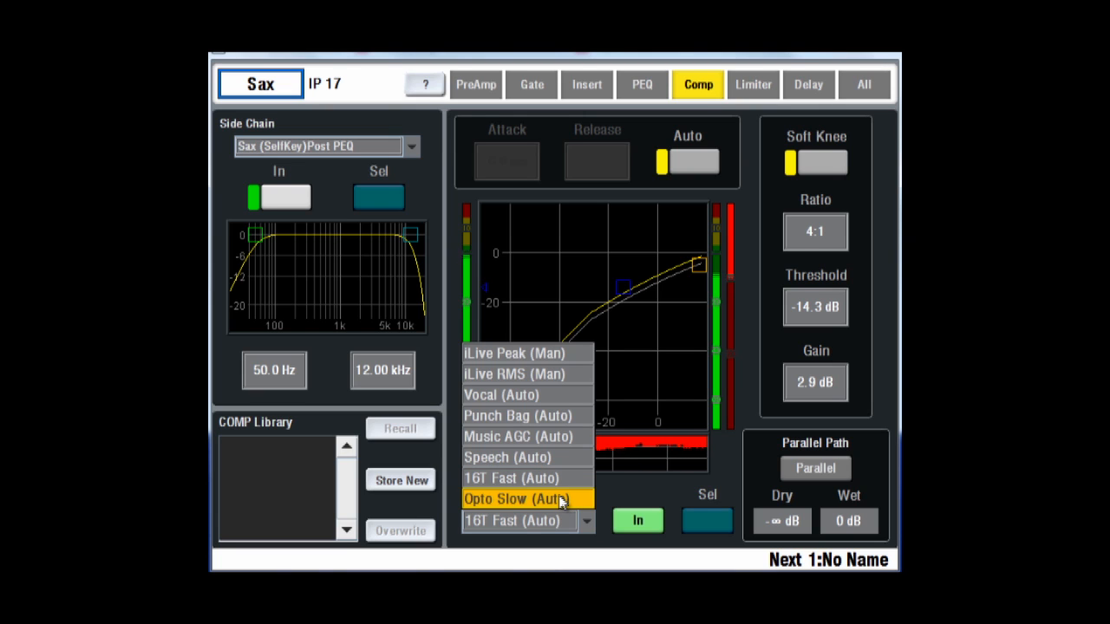
click(512, 499)
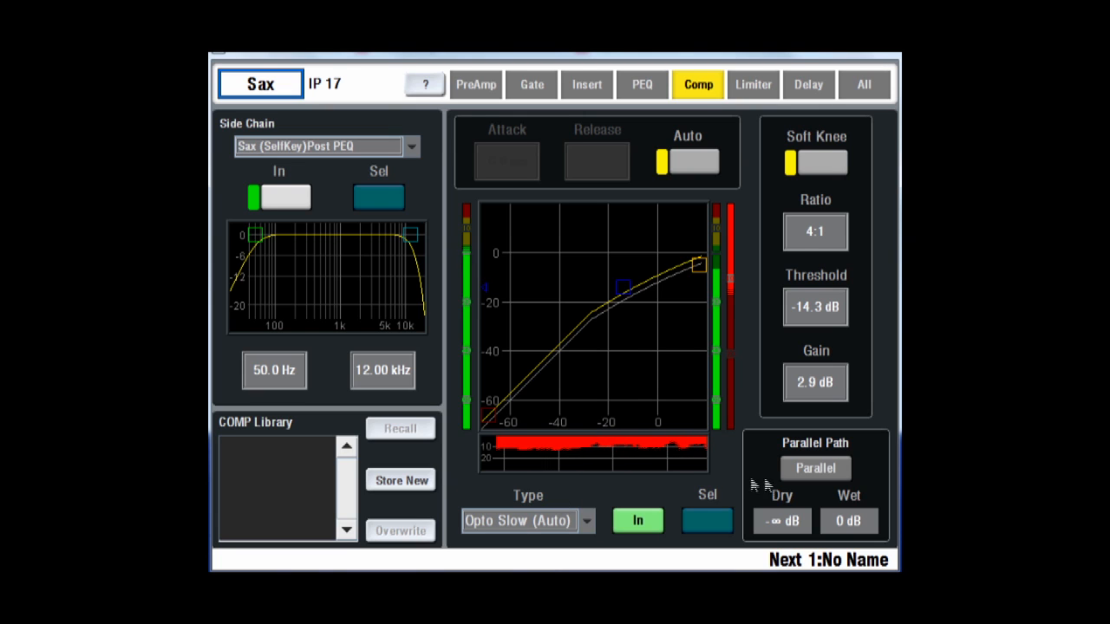
Turn on the parallel compression path with dry signal at -39.1 dB
click(816, 468)
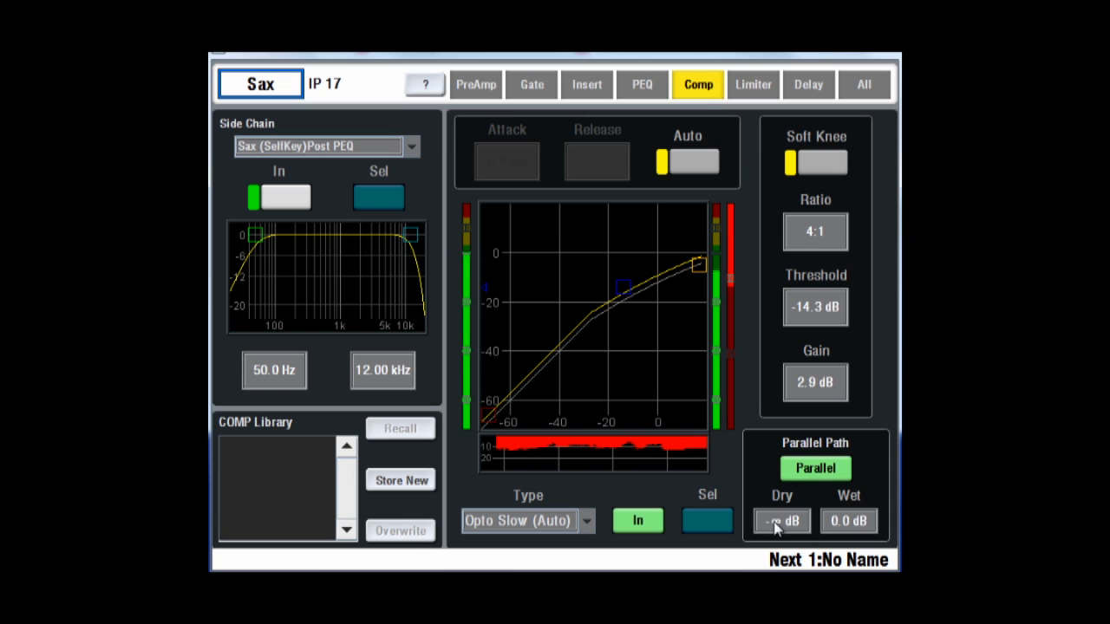
click(781, 521)
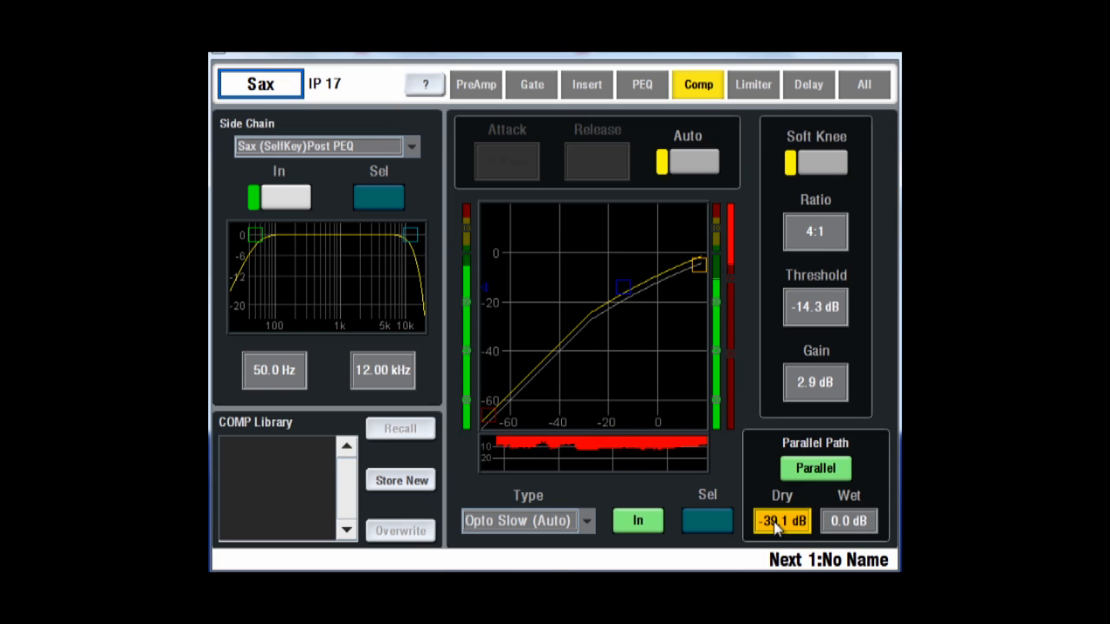
click(753, 84)
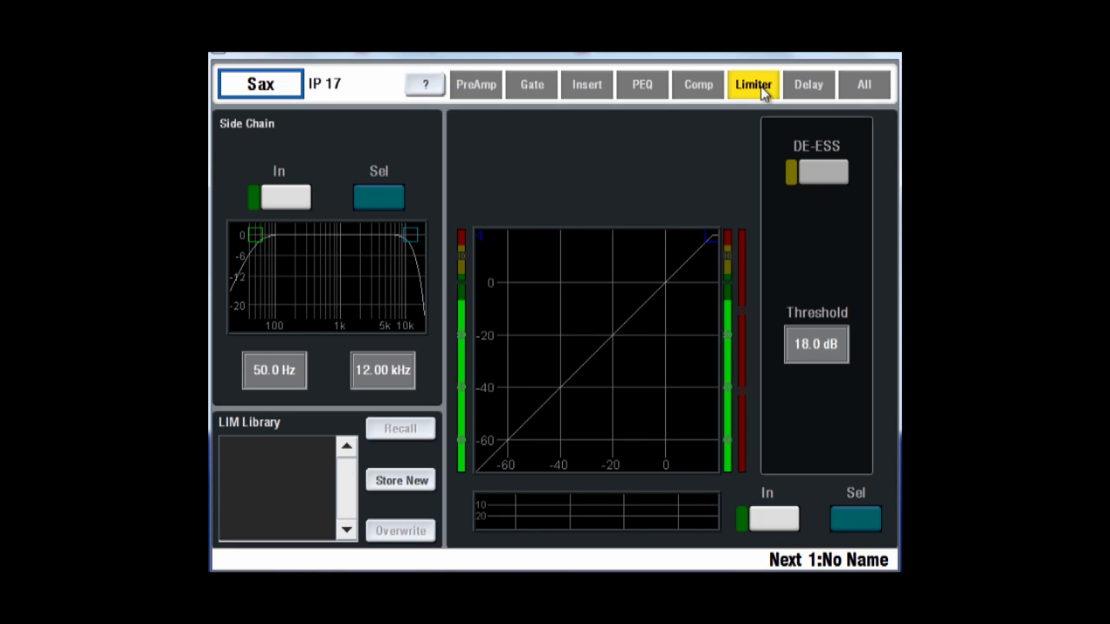
Set the limiter threshold to -15.5 dB, switch on de-essing and deepen its reduction
click(815, 344)
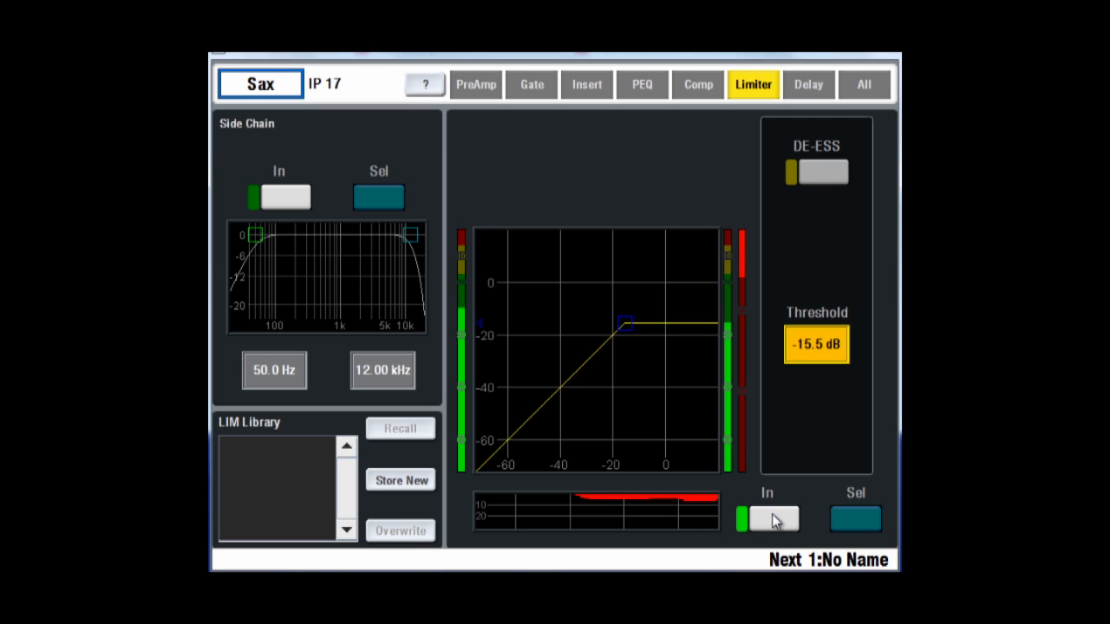
mouse_move(785, 240)
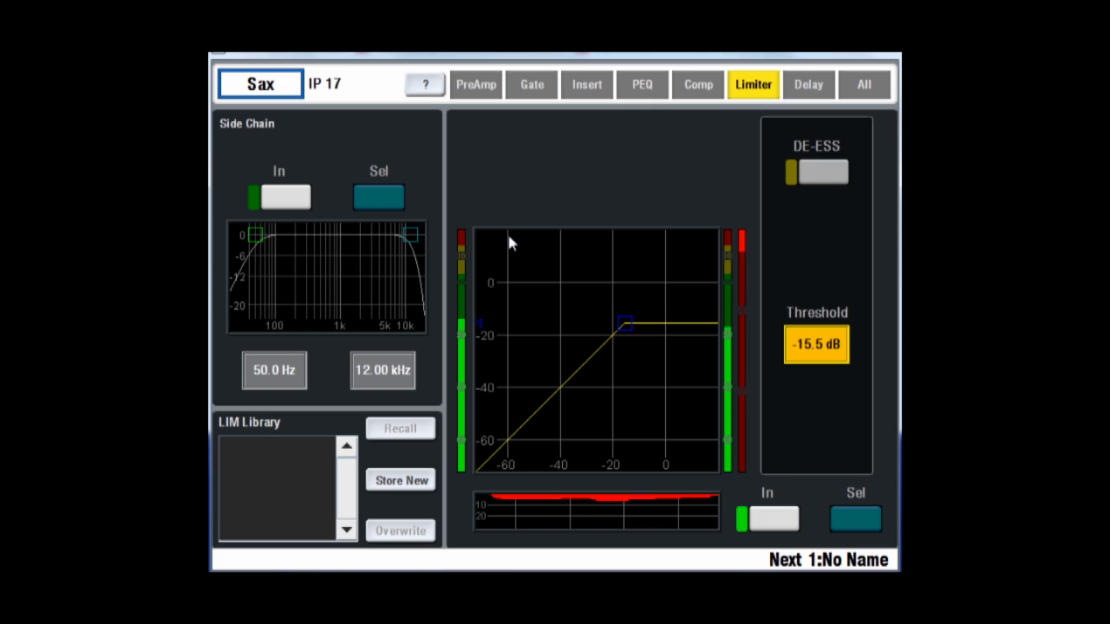
mouse_move(759, 171)
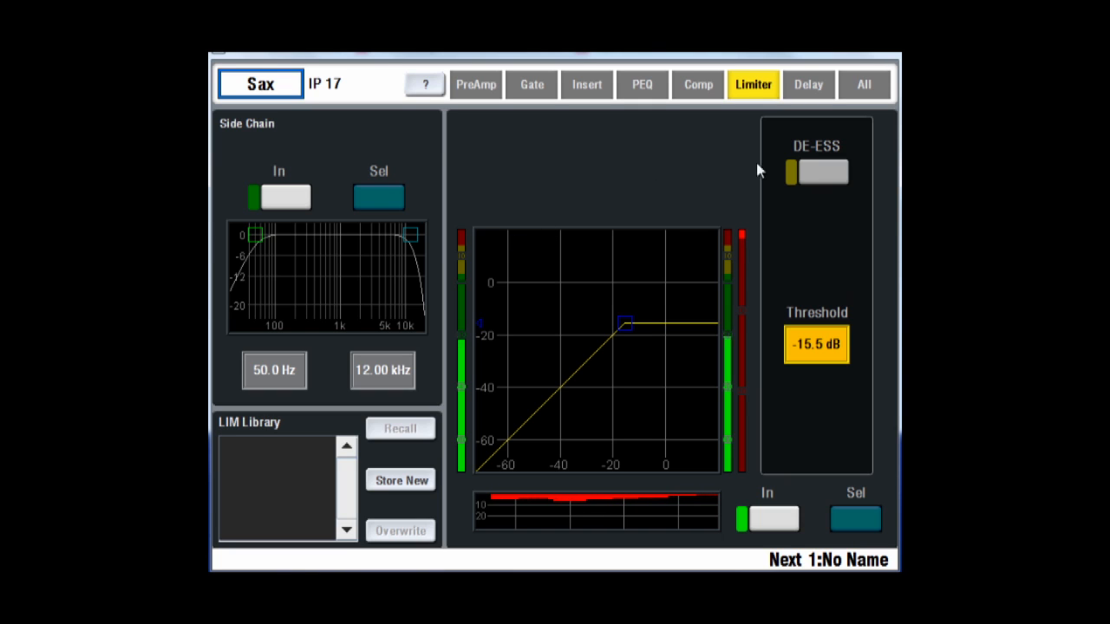
click(753, 84)
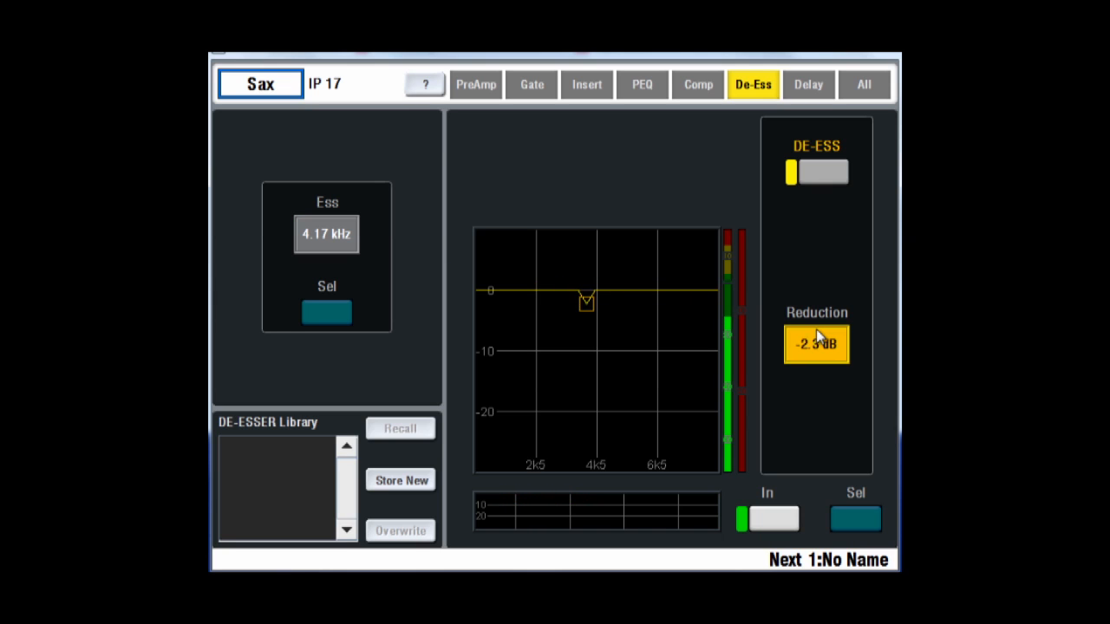
drag(585, 300, 585, 339)
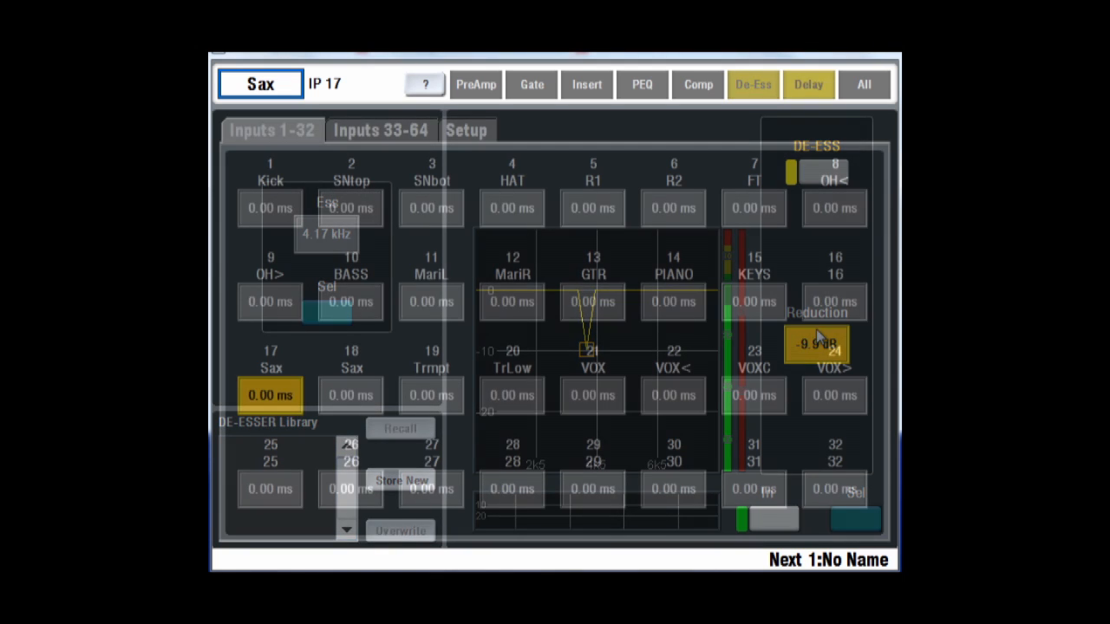
Give input 17 Sax a delay of 58.49 ms in the input delay page
click(808, 84)
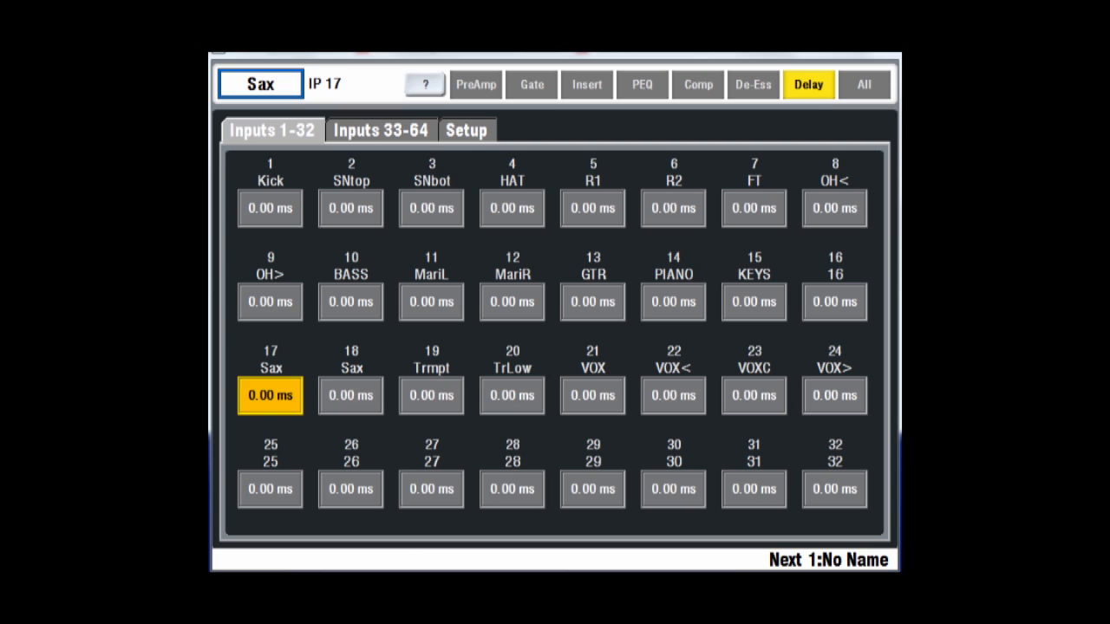
click(380, 129)
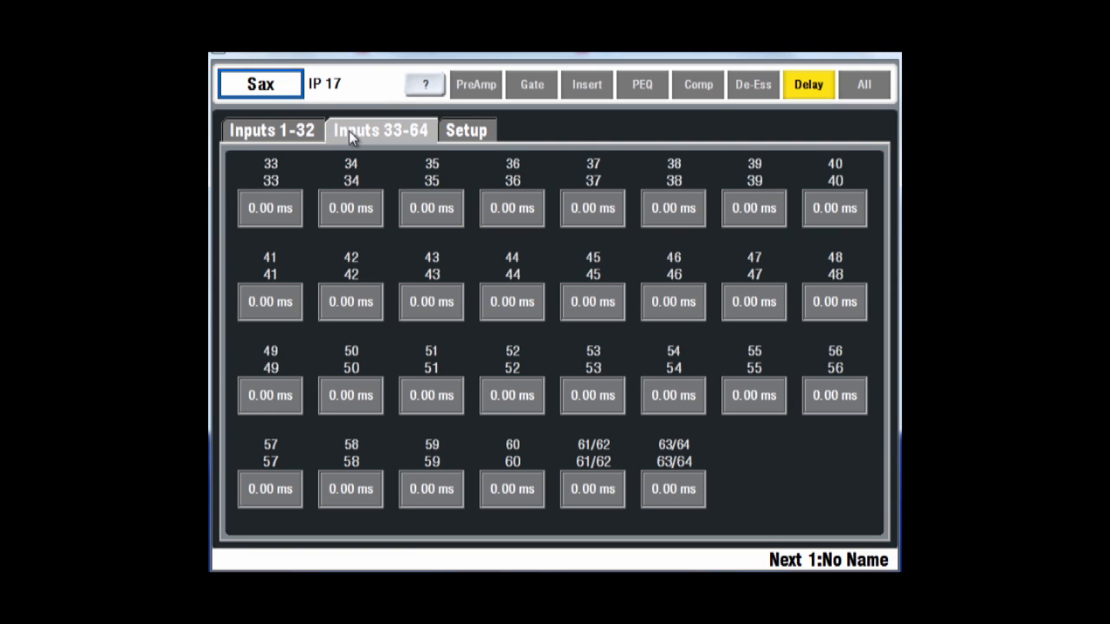
click(271, 129)
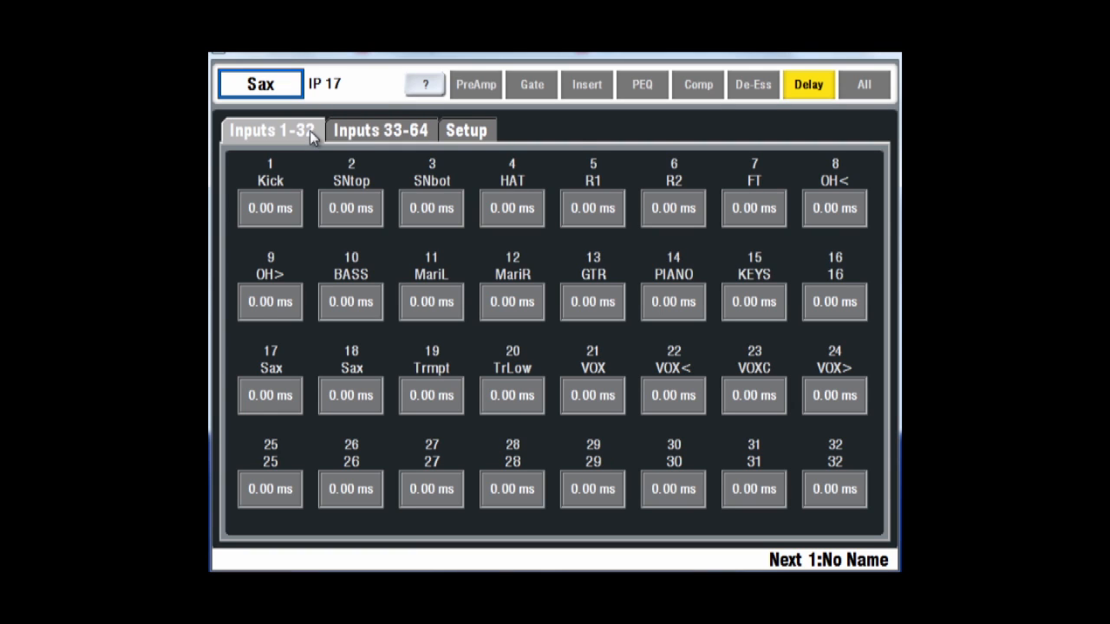
click(270, 396)
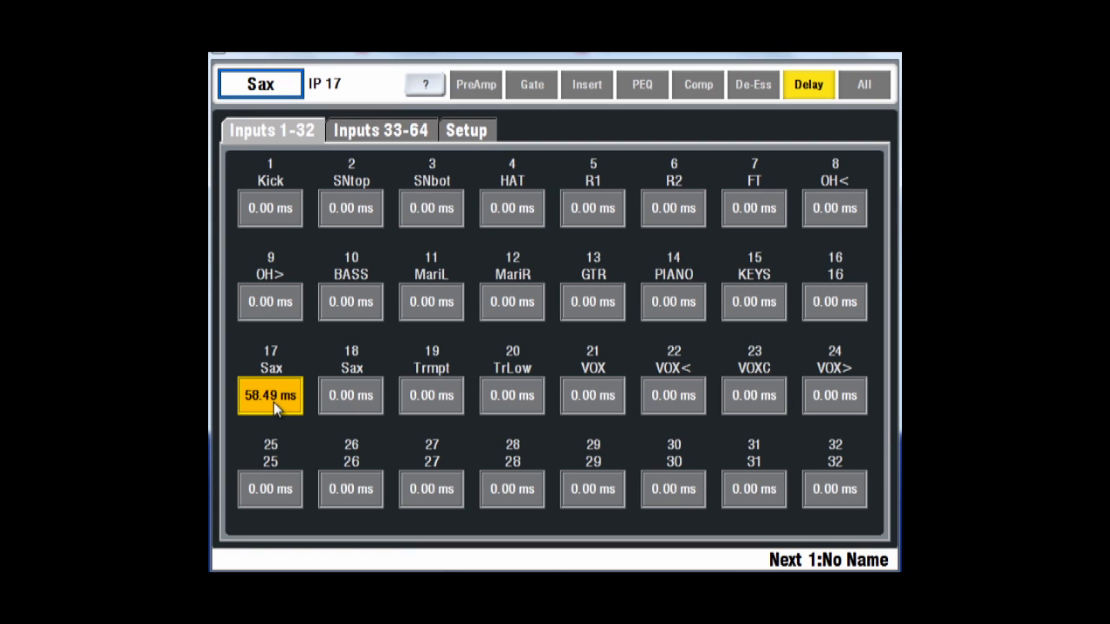
mouse_move(306, 373)
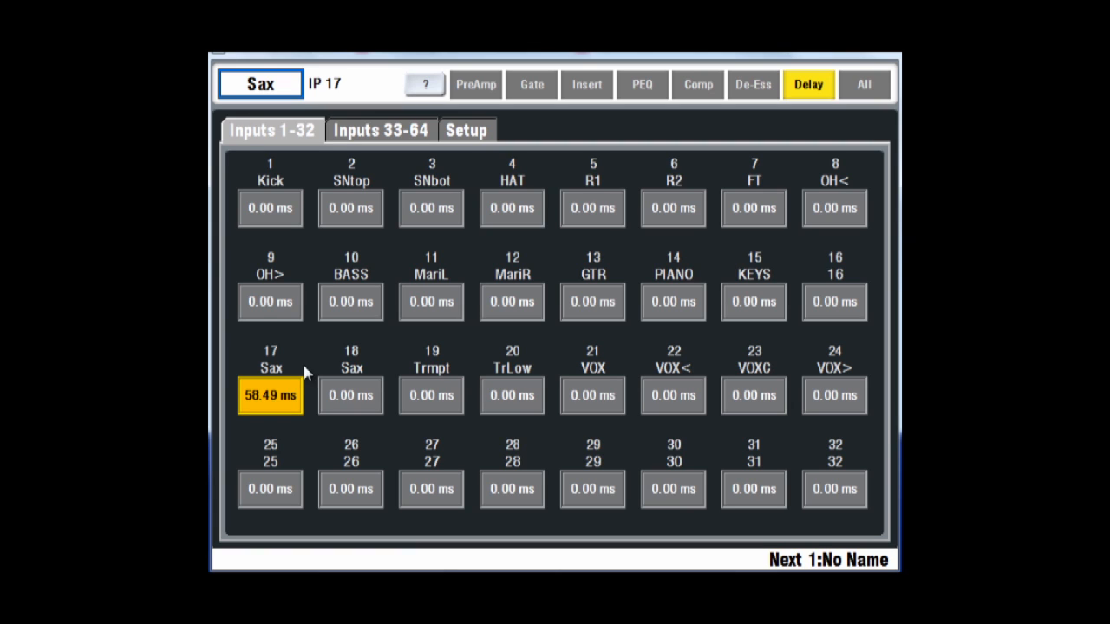
Switch the delay units to Meters (m) in the delay setup options
click(466, 130)
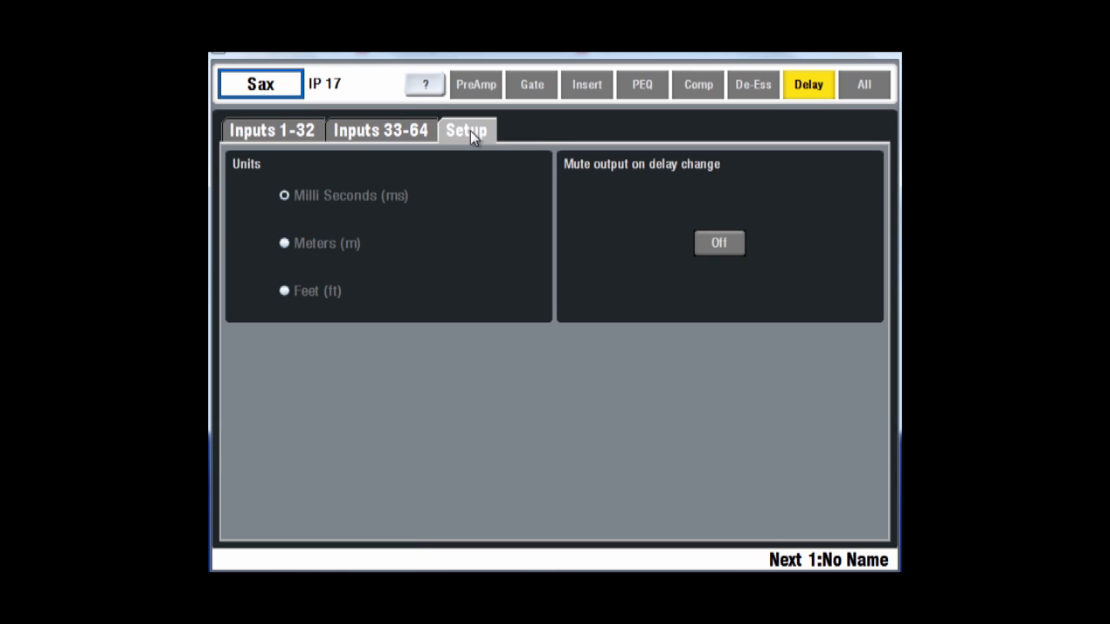
click(284, 243)
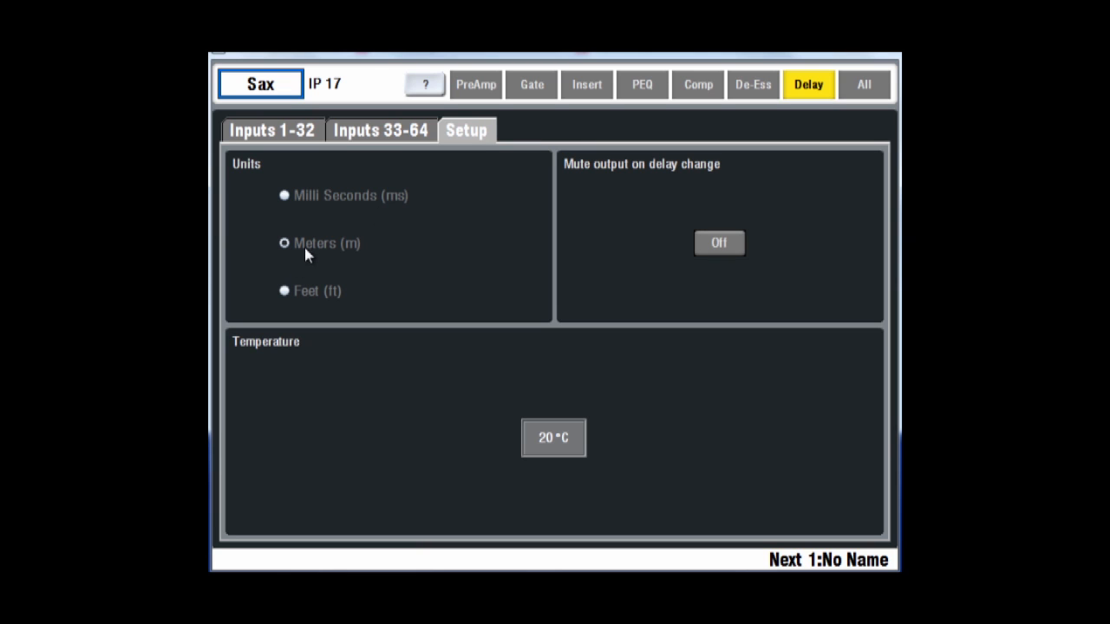